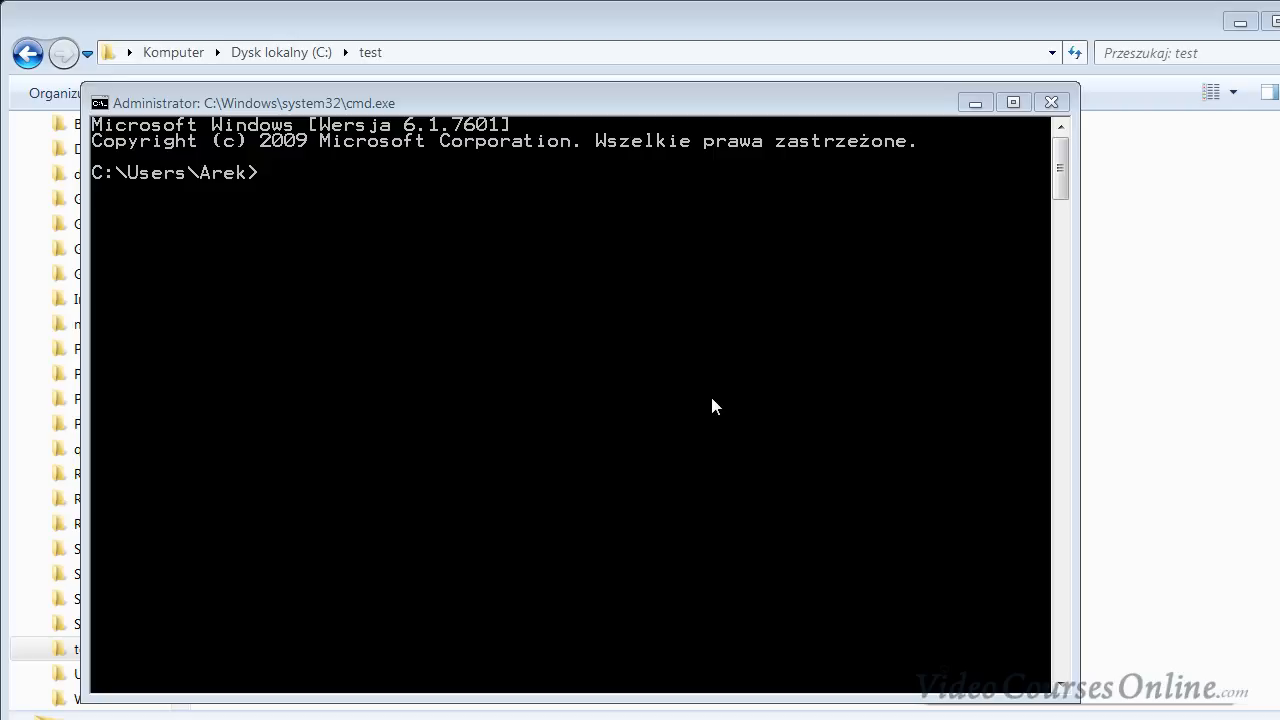
pyautogui.moveTo(710, 400)
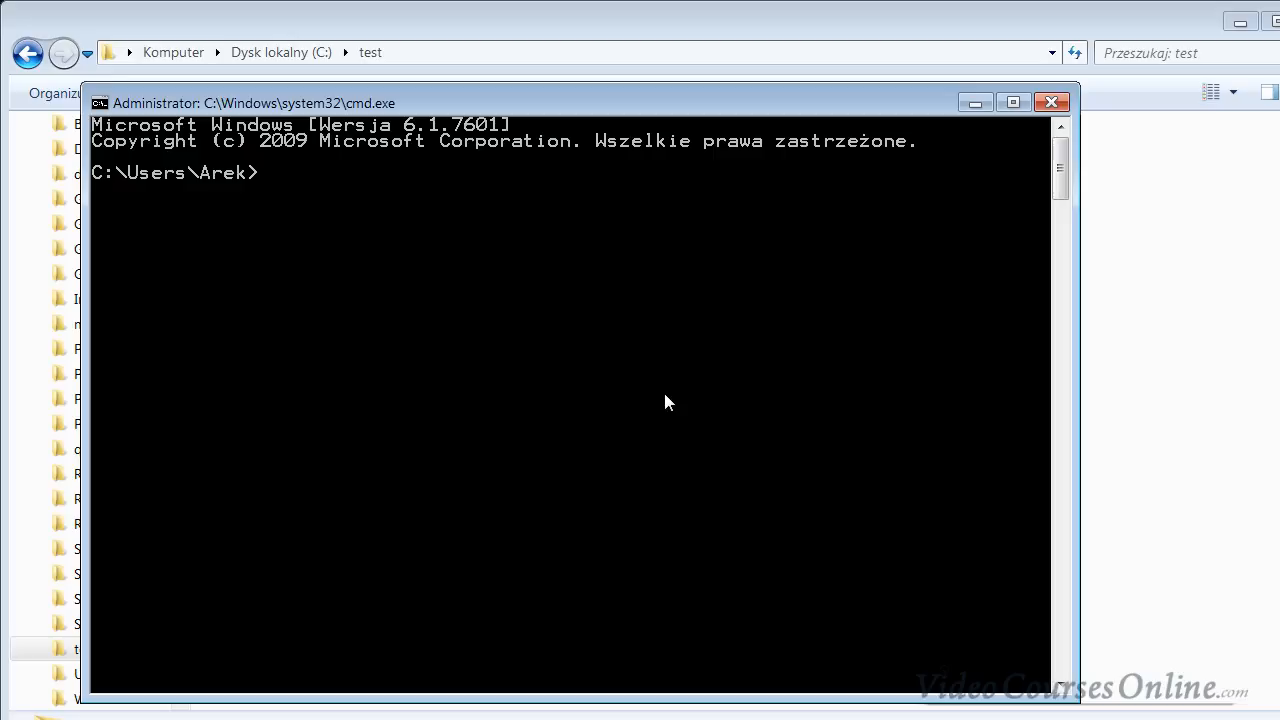
# - Run 'gem install compass' to install the Compass gem (compass-1.0.3)
pyautogui.write('gem install')
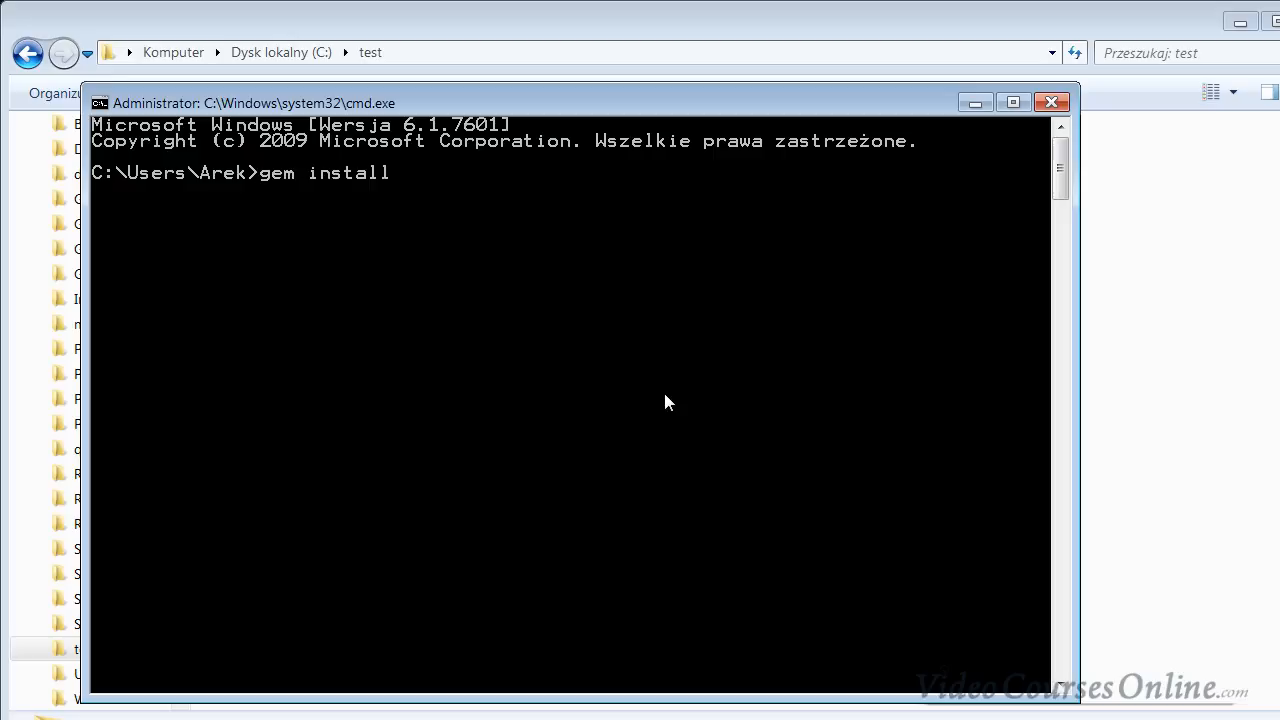
pyautogui.write('compass')
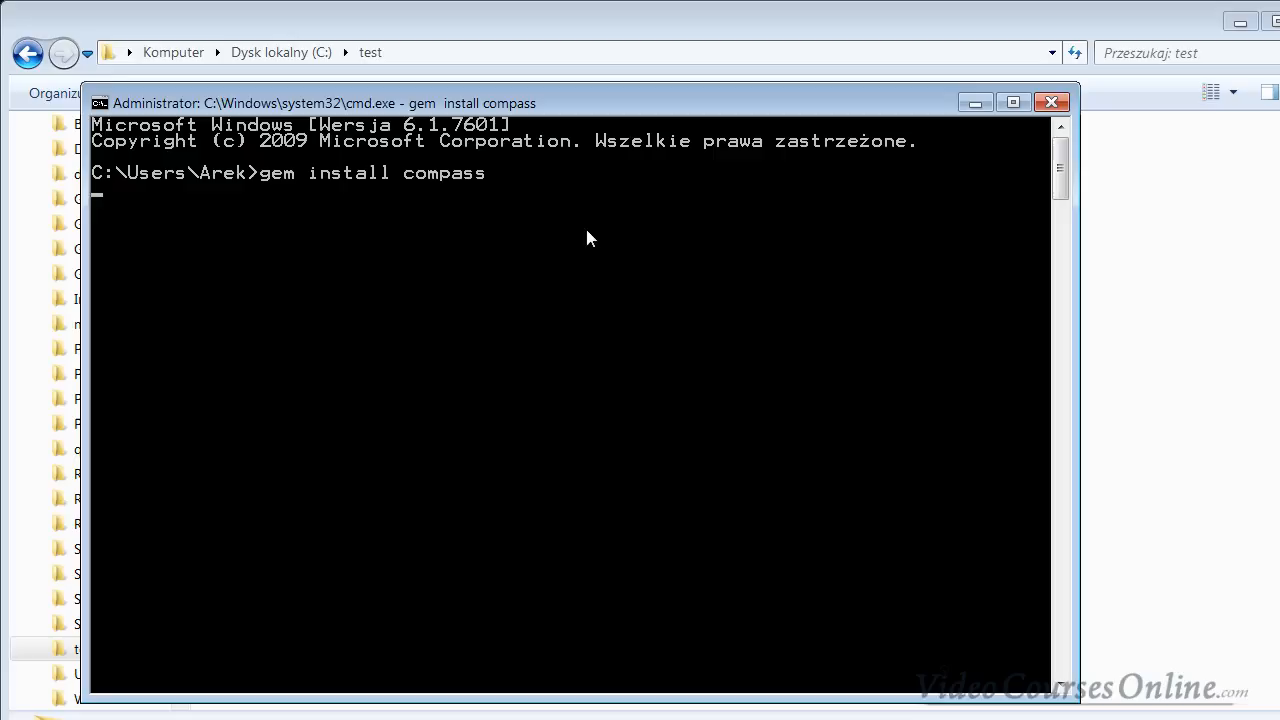
pyautogui.moveTo(648, 332)
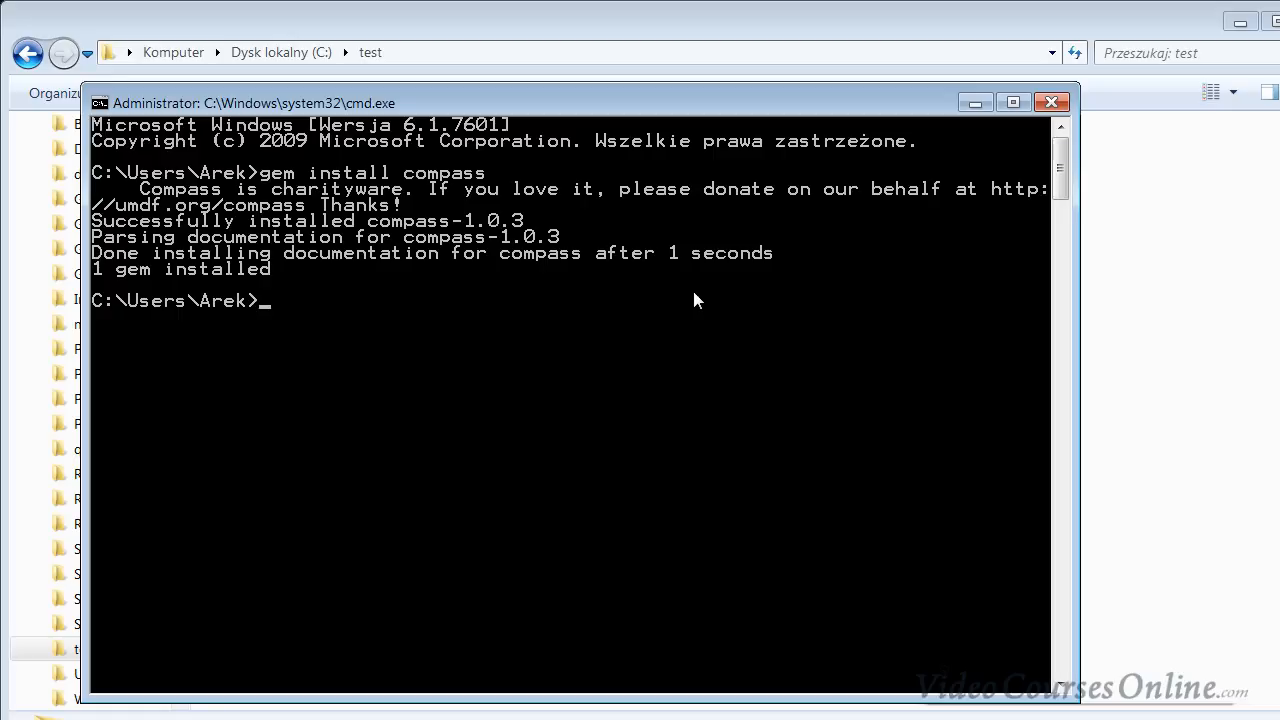
pyautogui.moveTo(716, 104)
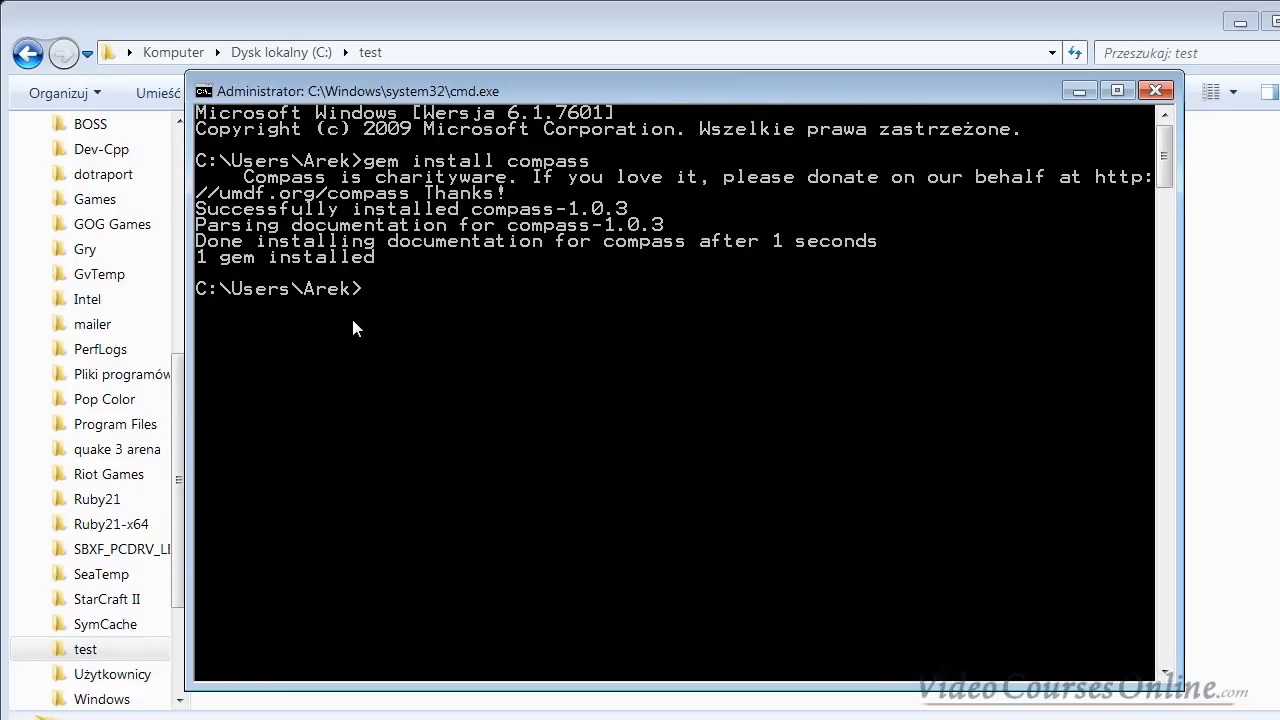
pyautogui.moveTo(652, 348)
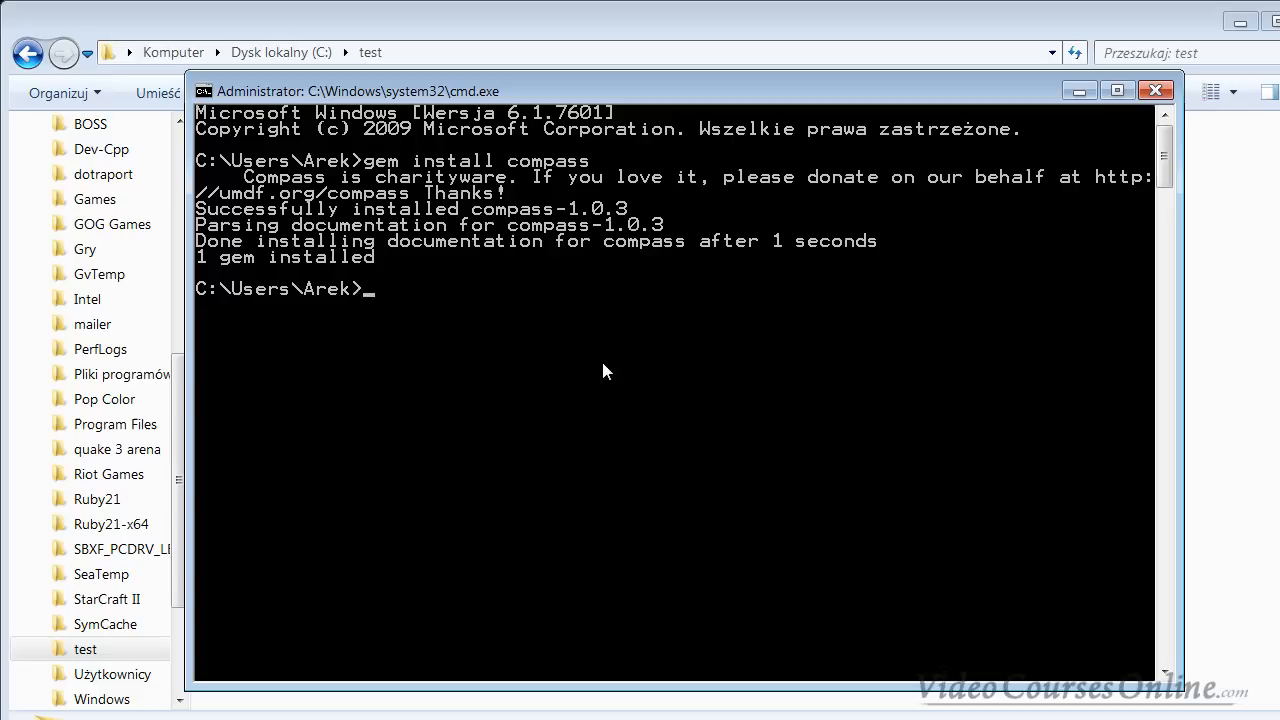
pyautogui.moveTo(610, 370)
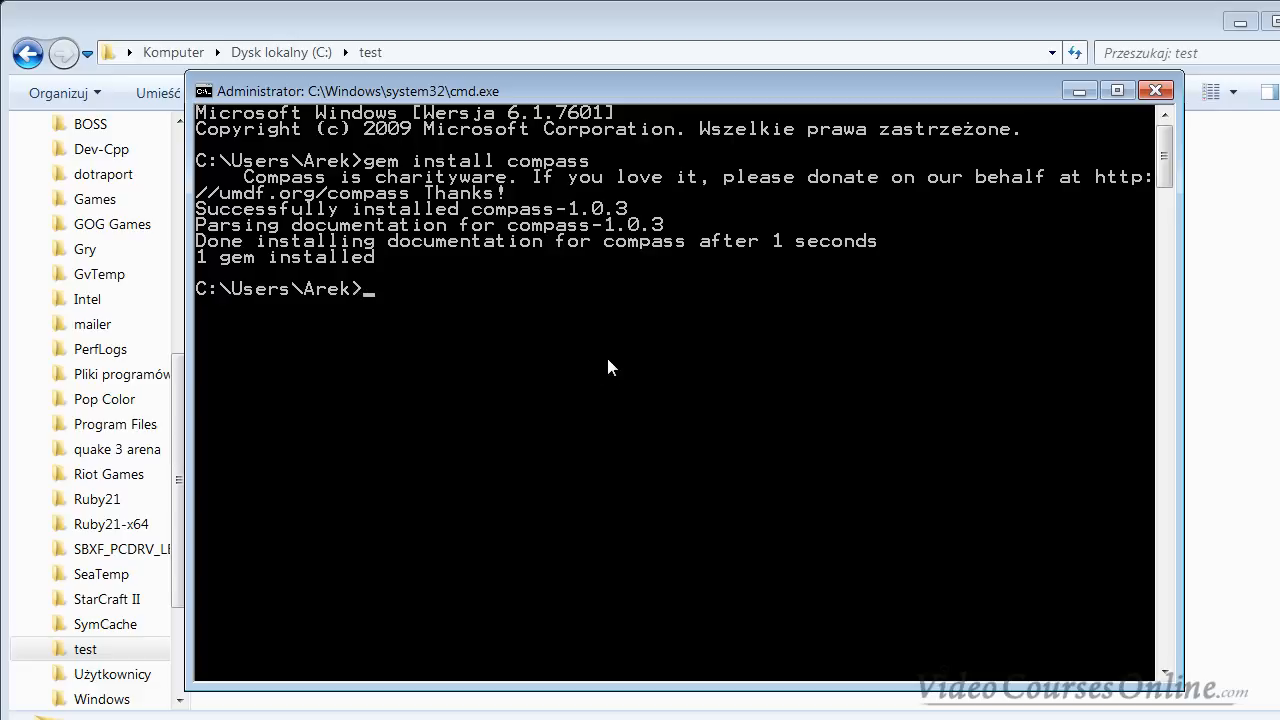
pyautogui.moveTo(800, 380)
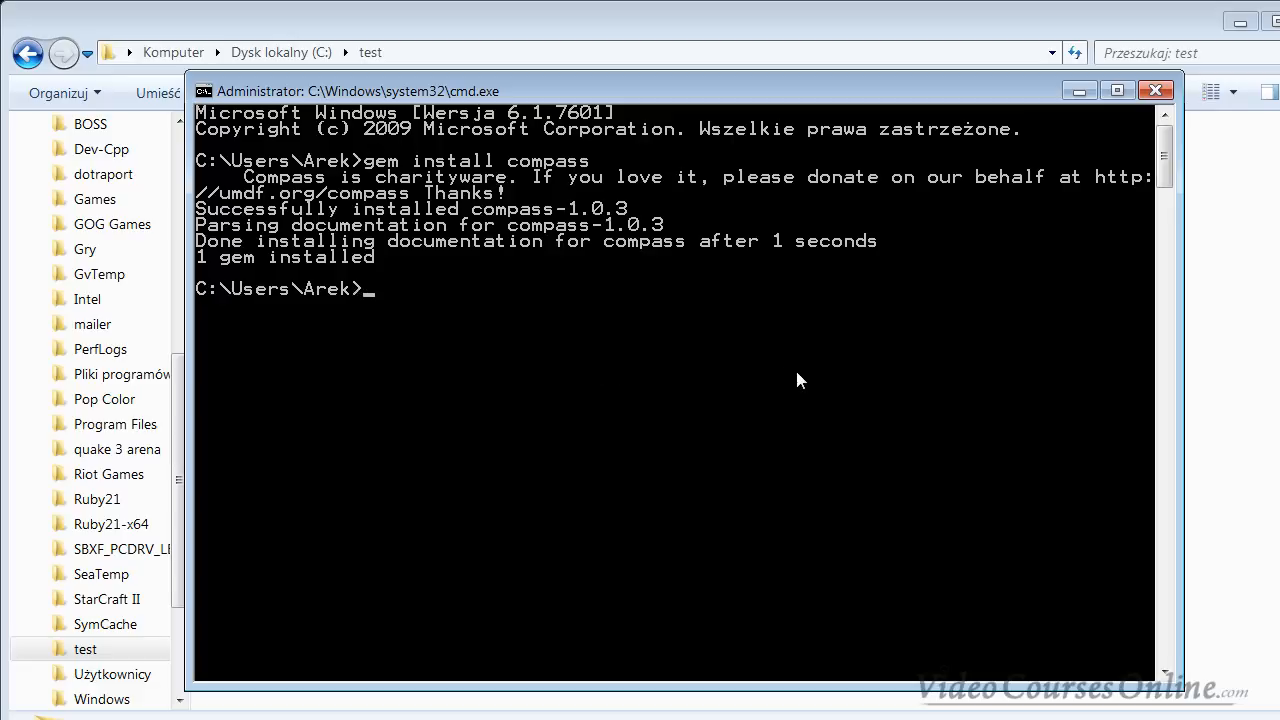
pyautogui.moveTo(844, 316)
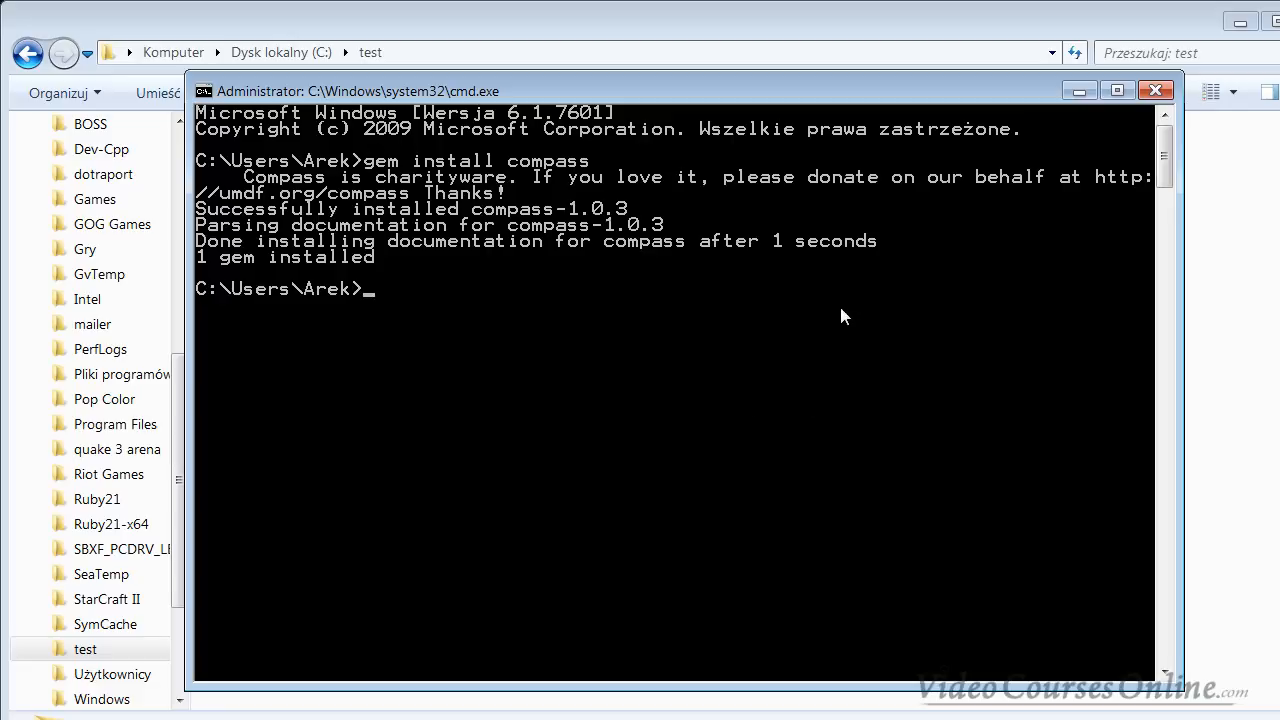
pyautogui.moveTo(598, 322)
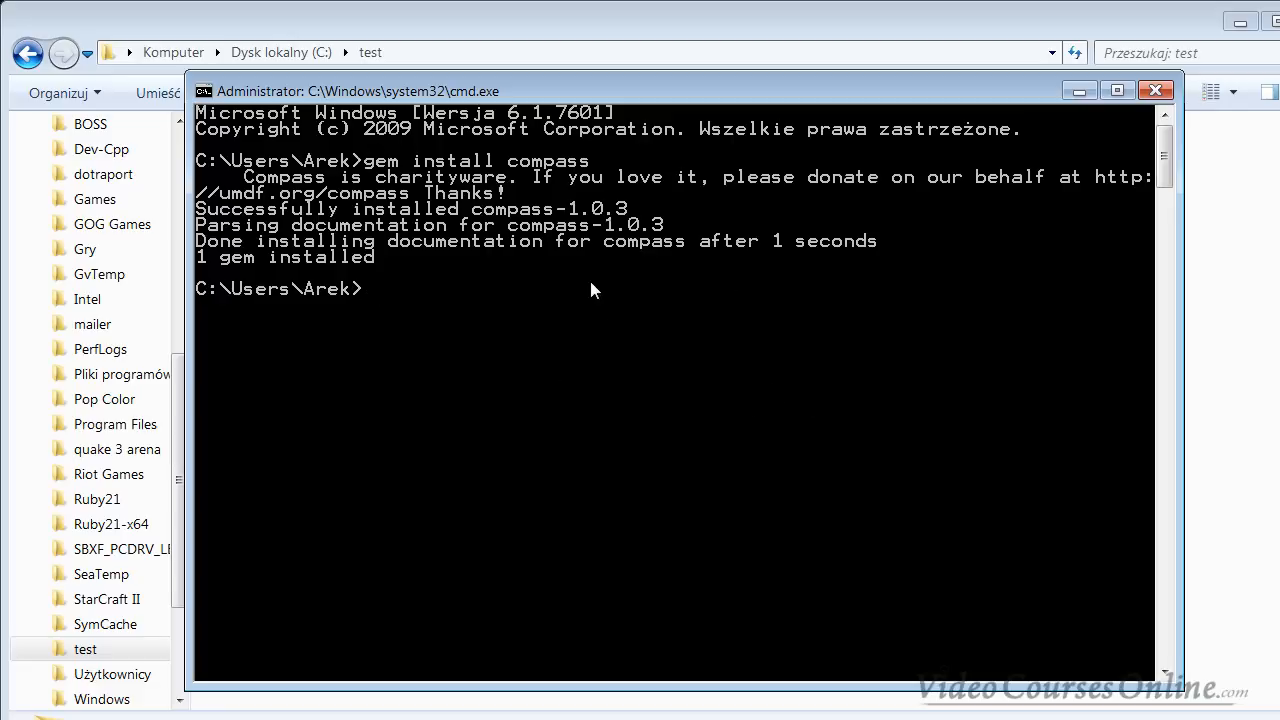
pyautogui.moveTo(742, 336)
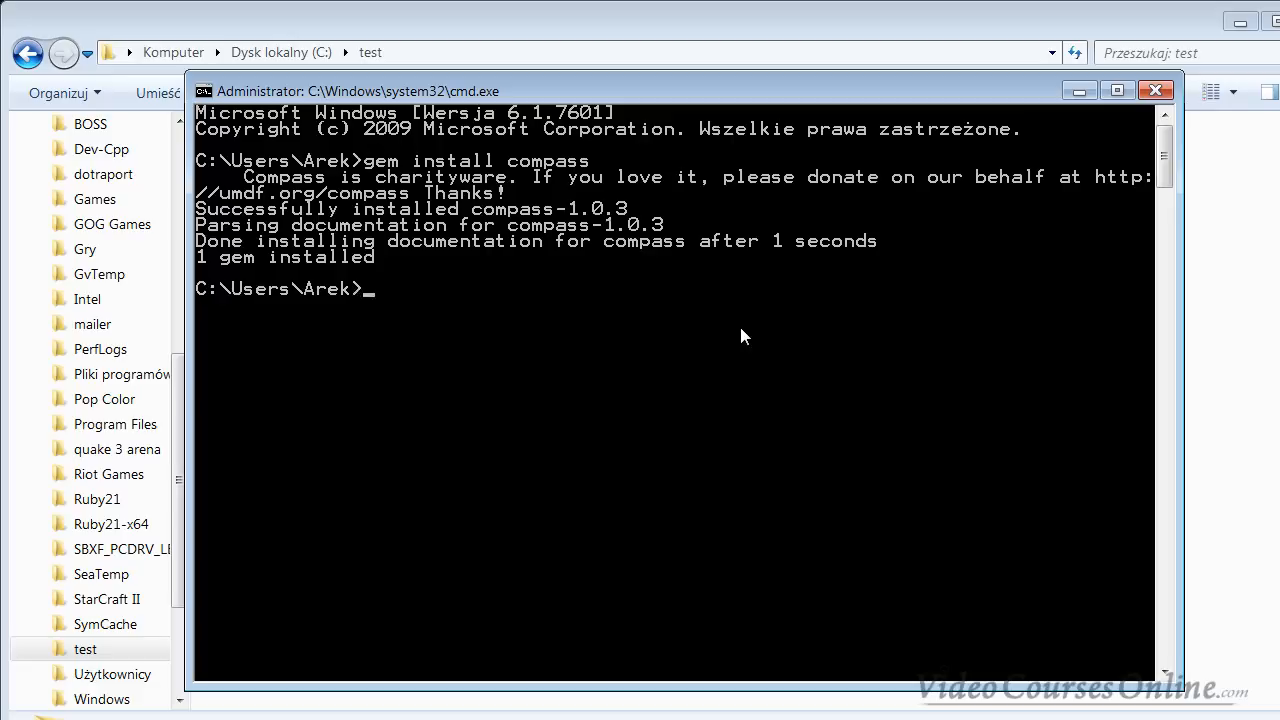
# - Change the working directory to the C:\test project folder
pyautogui.write('cd ..')
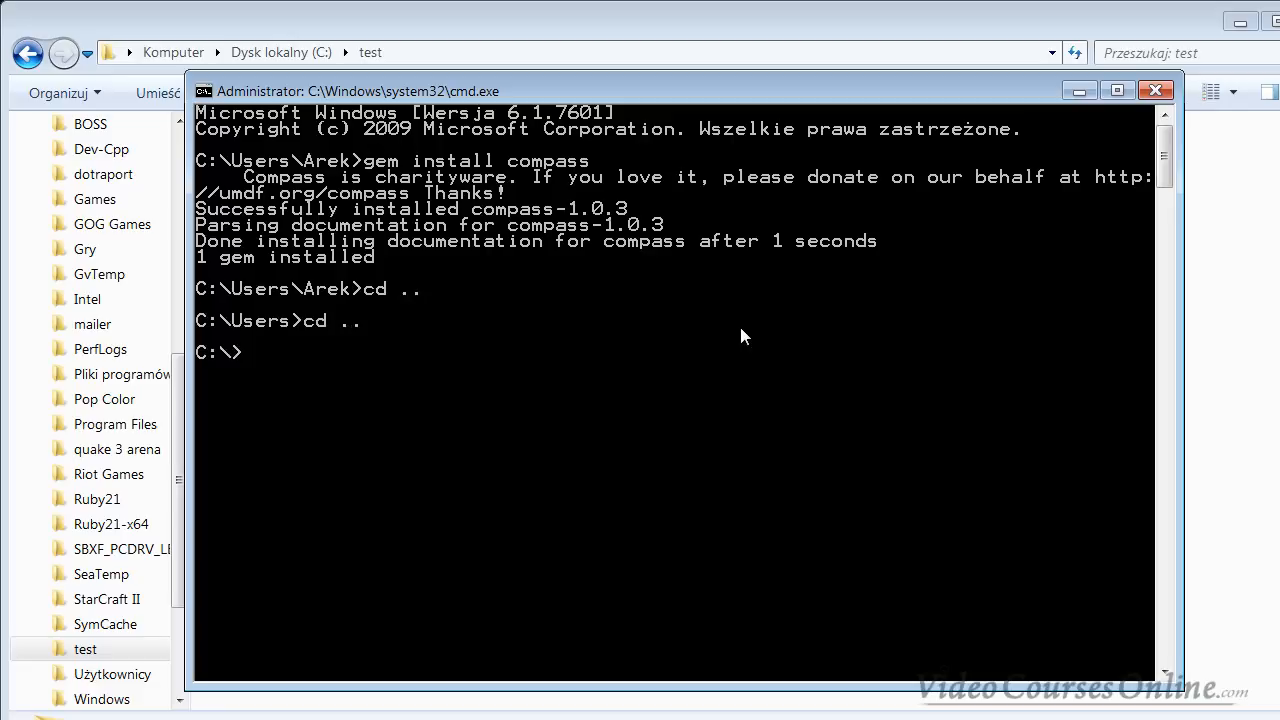
pyautogui.moveTo(450, 308)
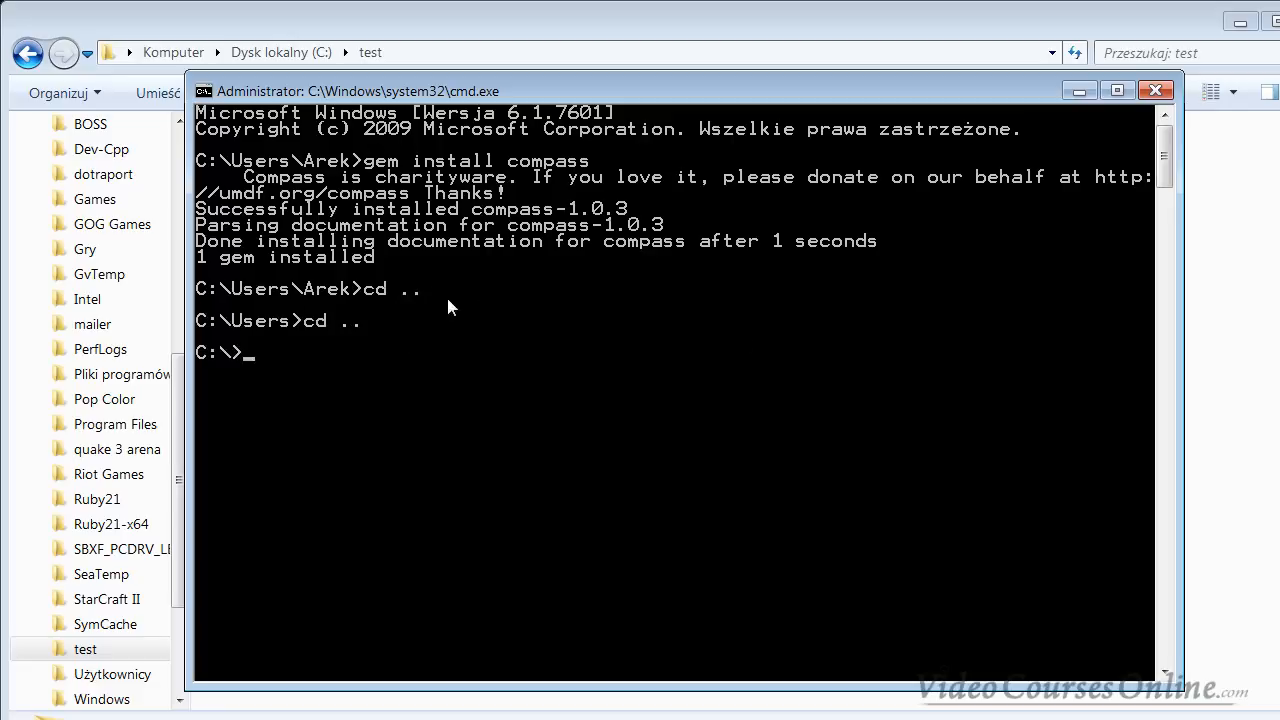
pyautogui.moveTo(402, 318)
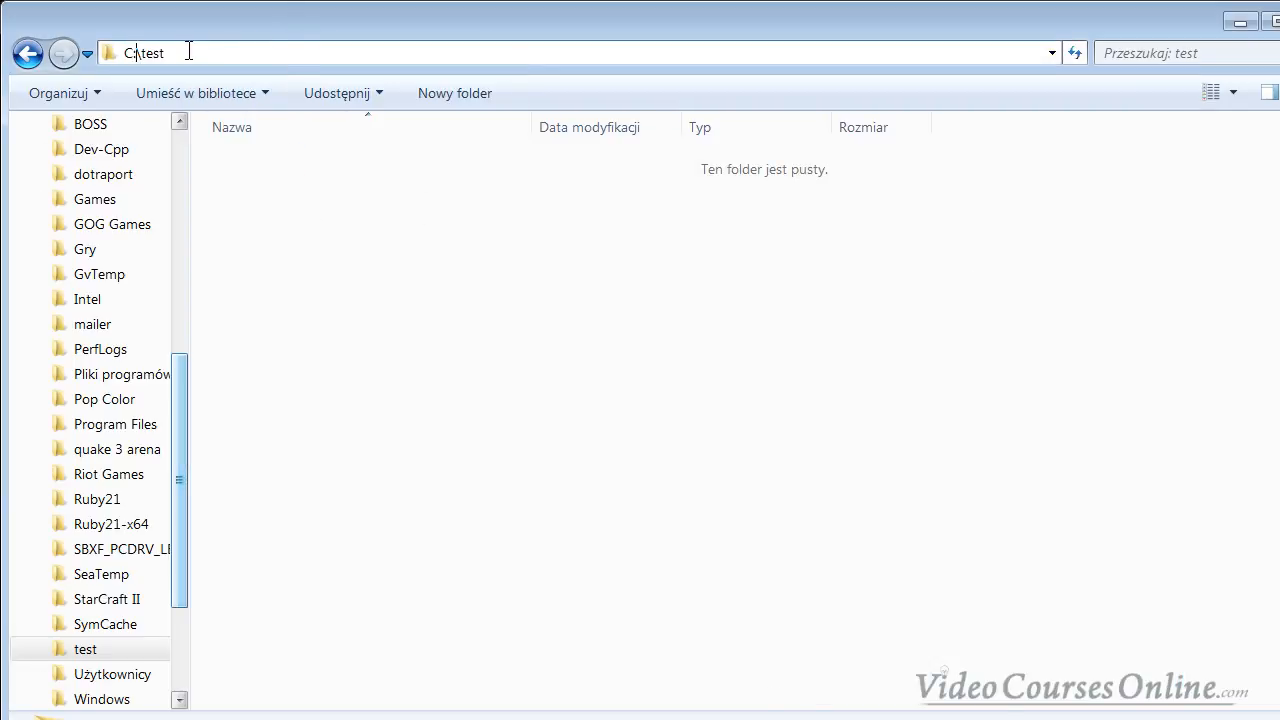
pyautogui.click(144, 52)
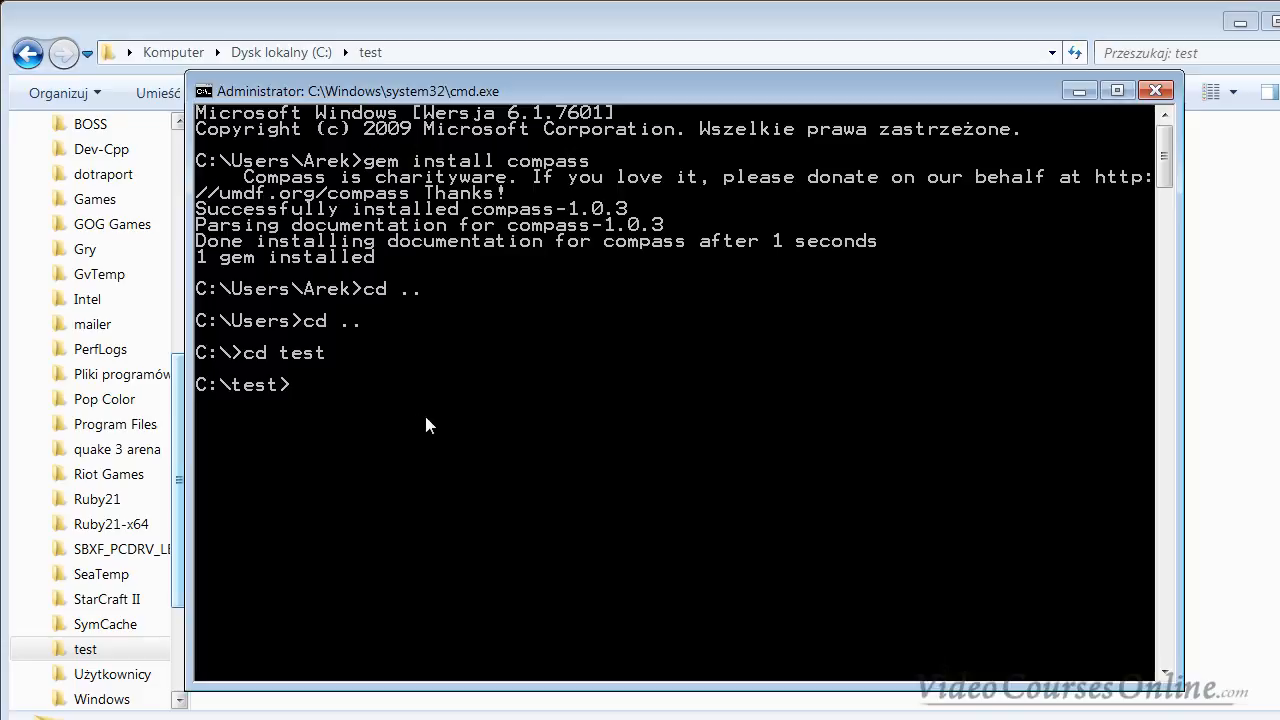
pyautogui.write('cd')
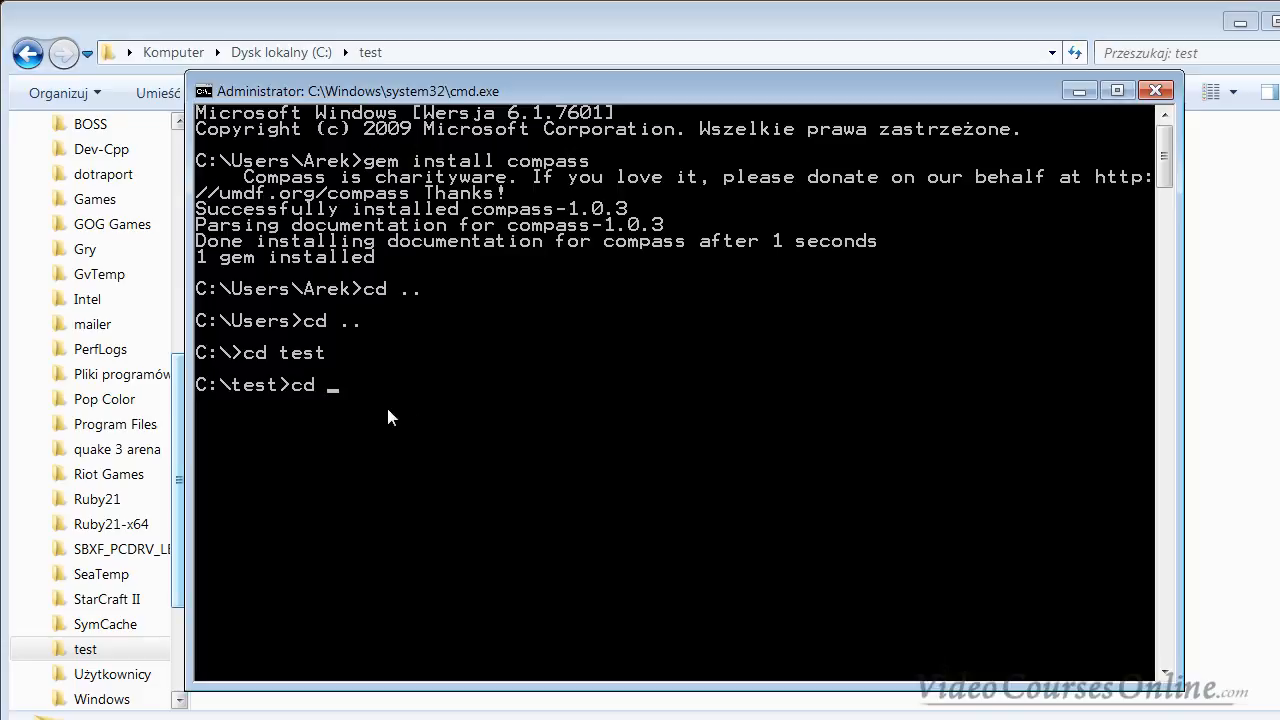
pyautogui.write('C:\\test')
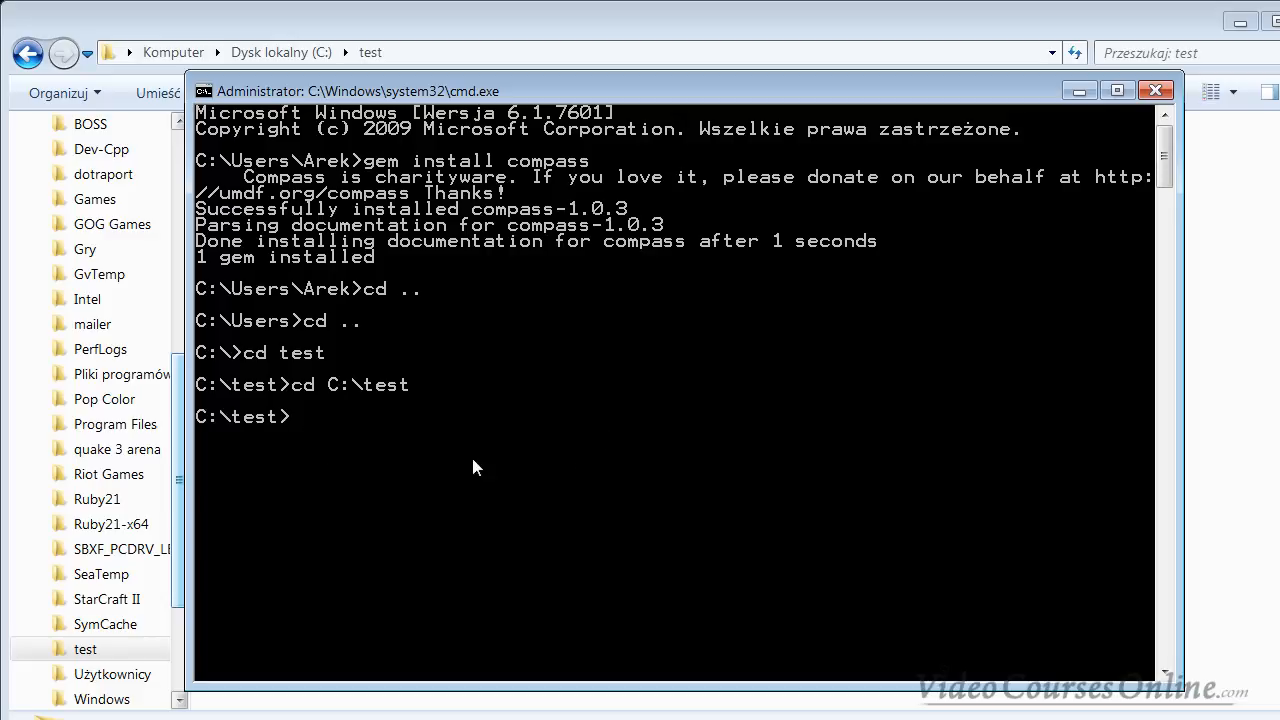
pyautogui.moveTo(288, 384)
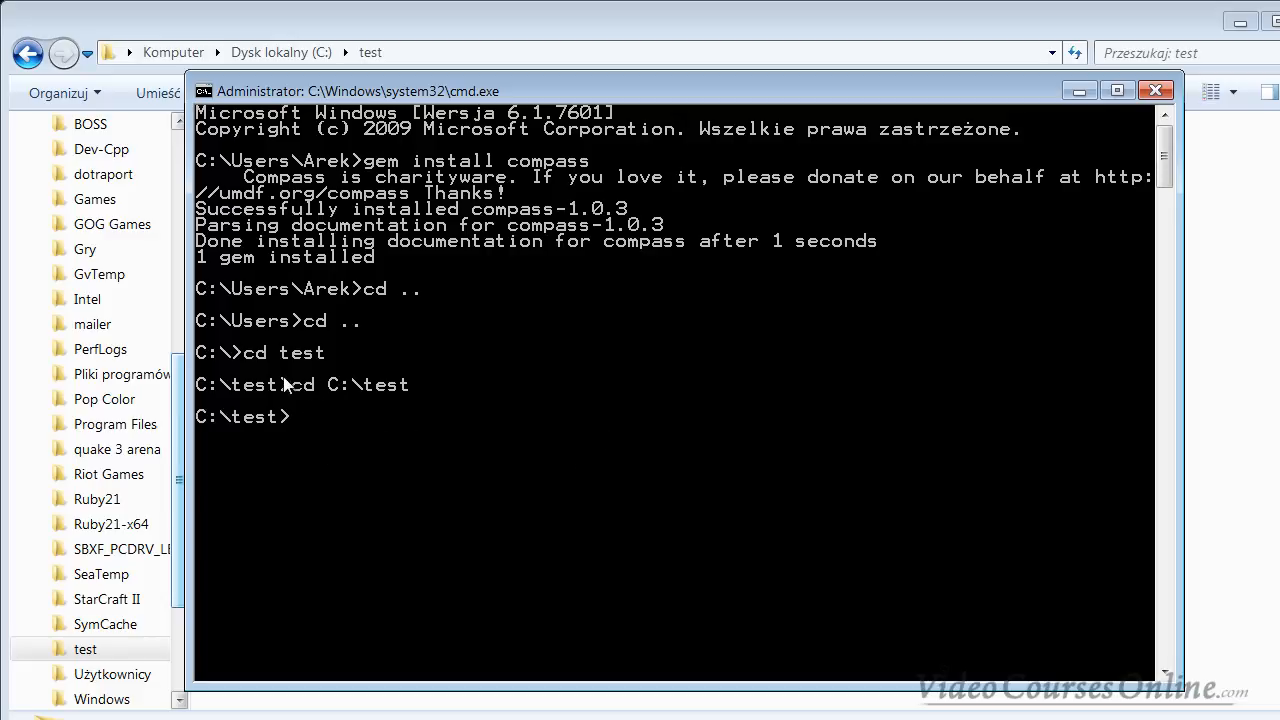
pyautogui.write('cd ..')
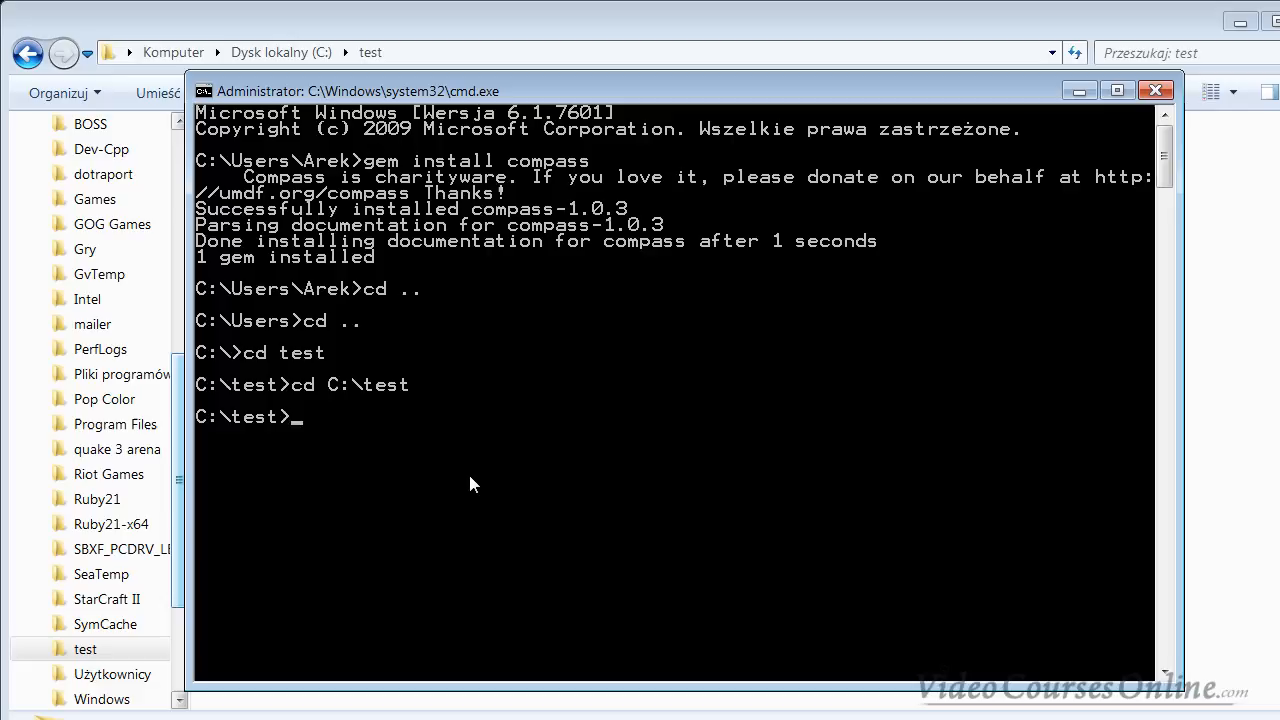
# - Run 'compass create' to generate sass, stylesheets, .sass-cache and config.rb in C:\test
pyautogui.write('compass')
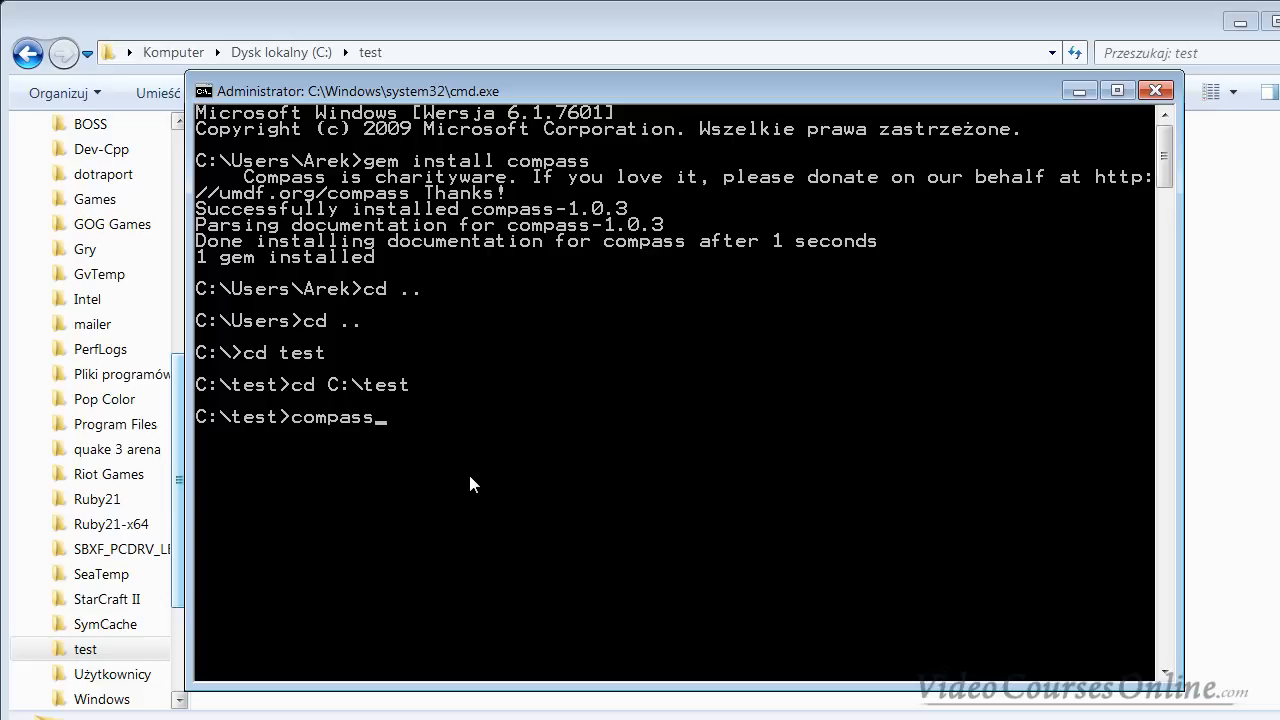
pyautogui.write('create')
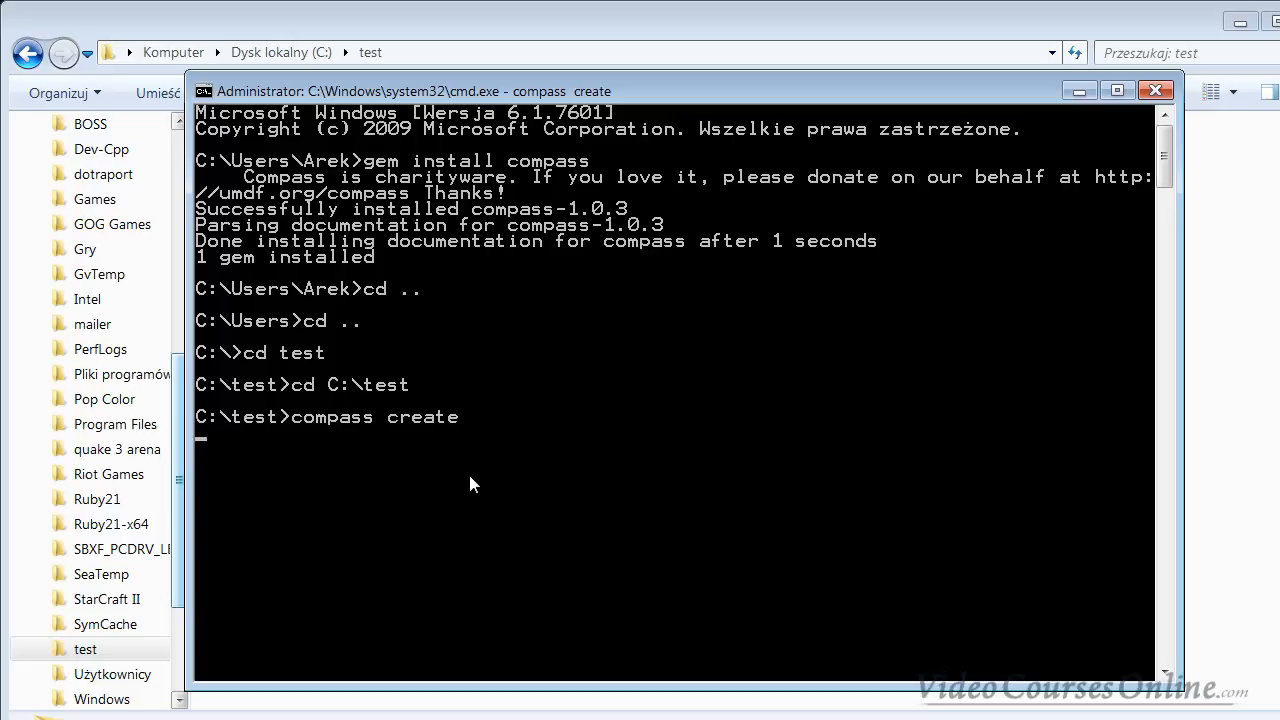
pyautogui.press('enter')
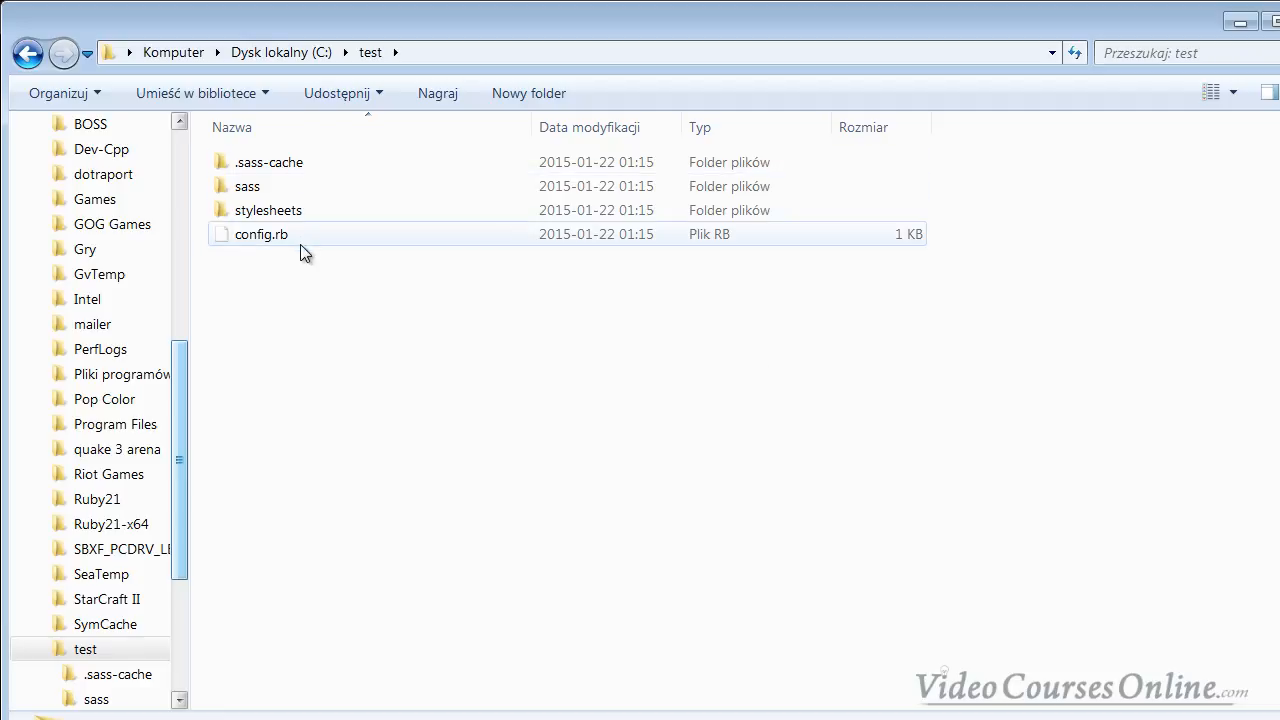
# - Browse the project's sass files, then edit config.rb with Notepad++
pyautogui.doubleClick(248, 186)
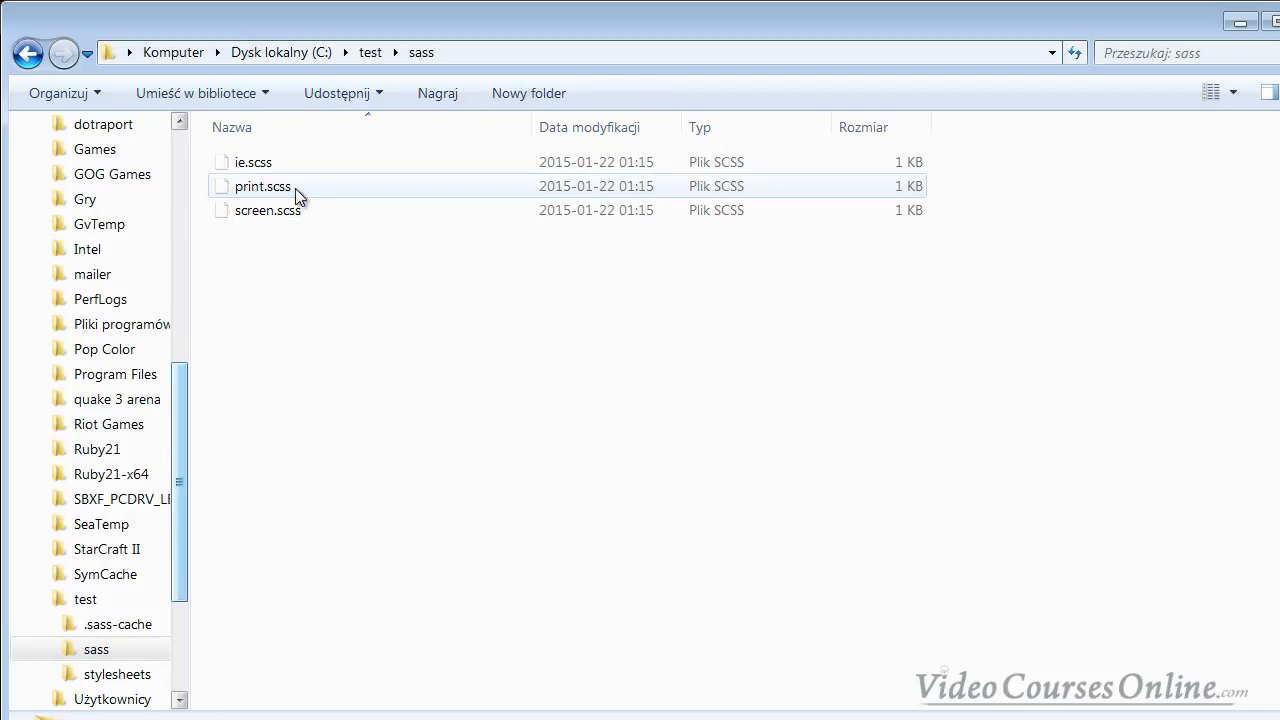
pyautogui.click(252, 162)
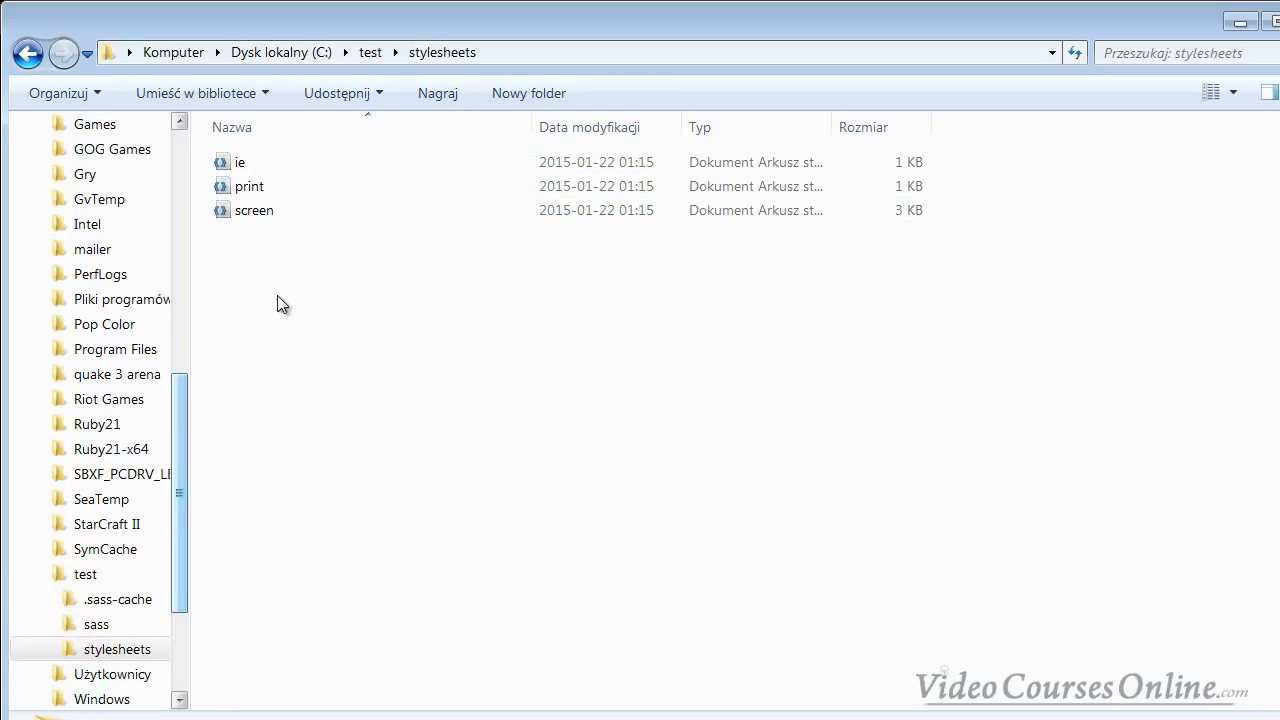
pyautogui.rightClick(260, 234)
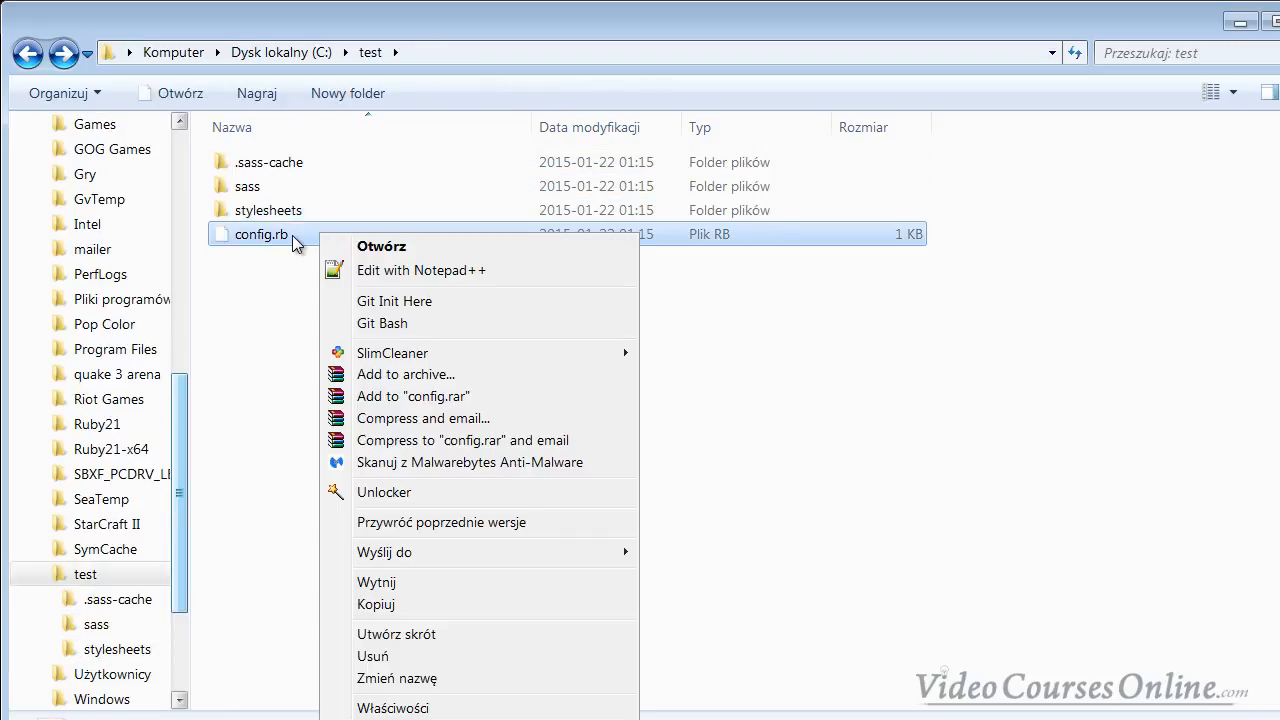
pyautogui.moveTo(450, 522)
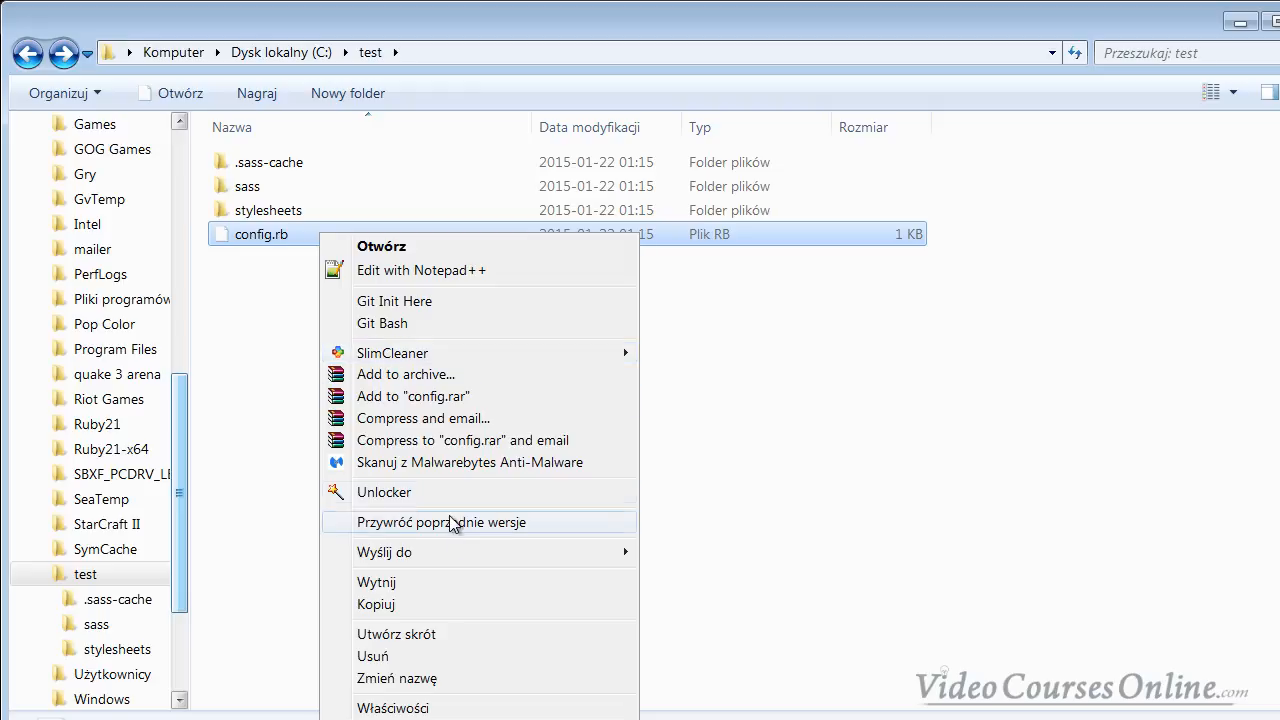
pyautogui.click(420, 270)
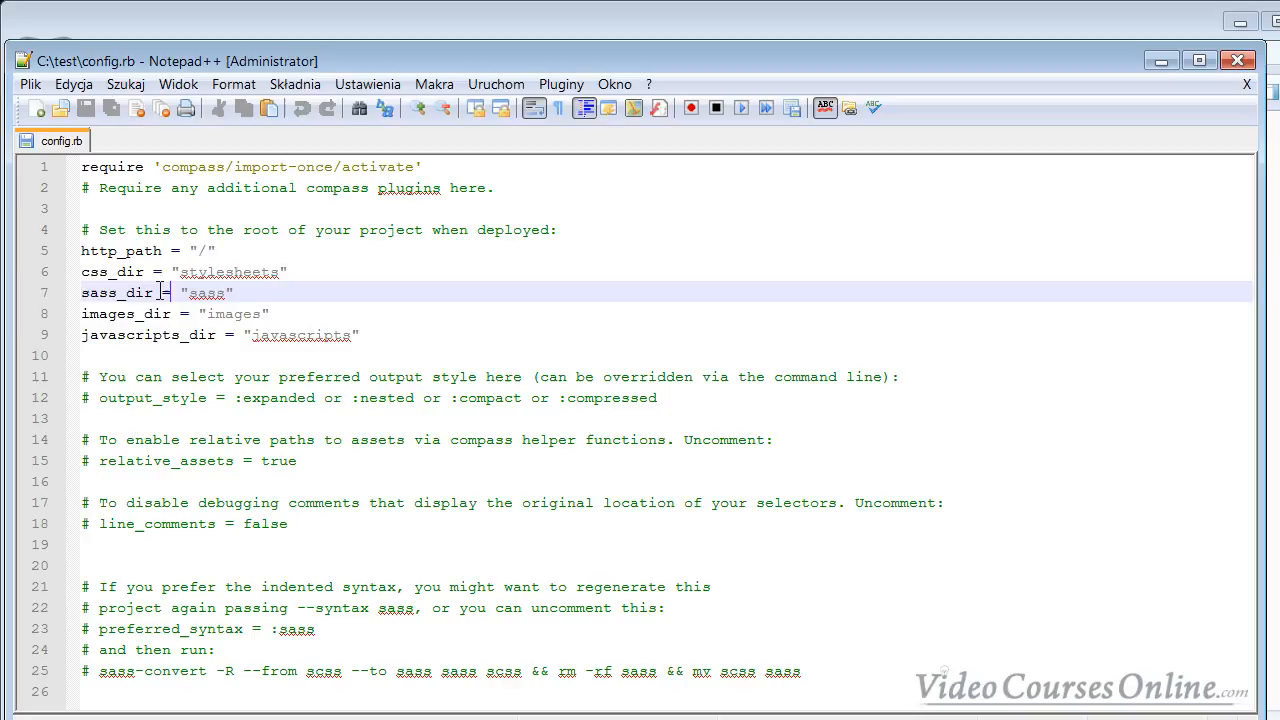
# - Inspect the sass_dir "sass" and css_dir "stylesheets" settings in config.rb without changing them
pyautogui.doubleClick(112, 272)
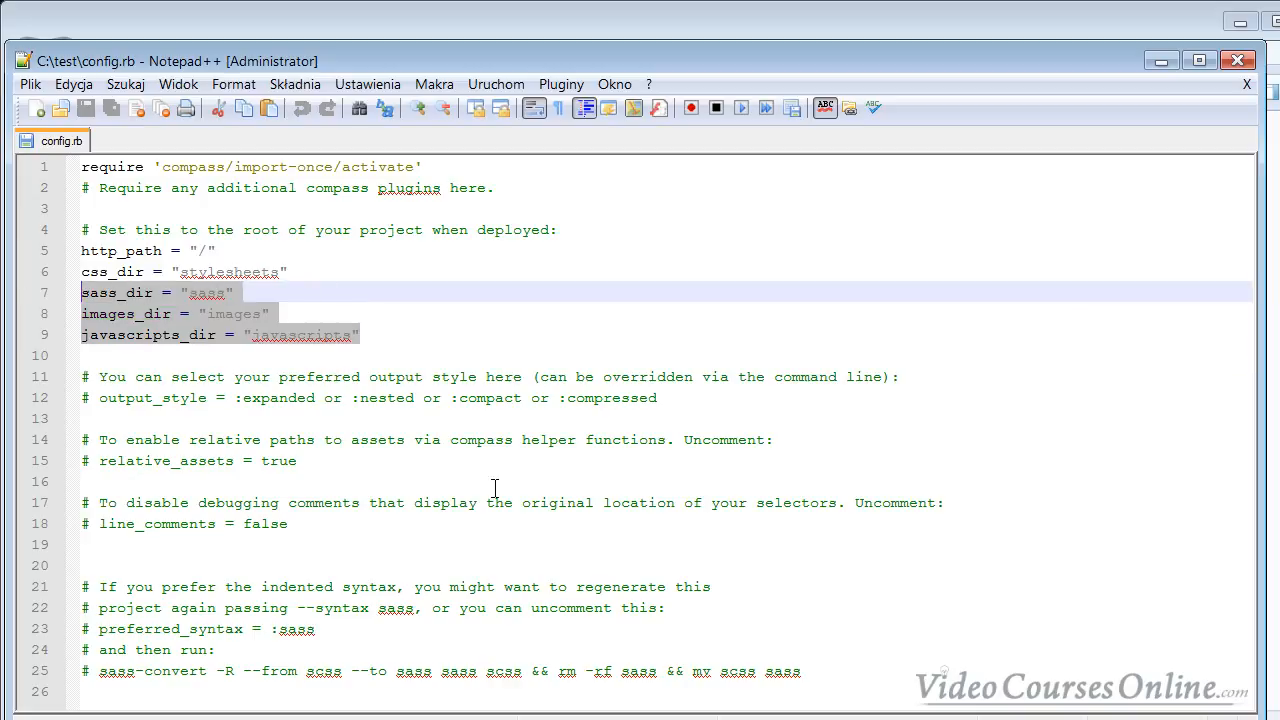
pyautogui.click(300, 334)
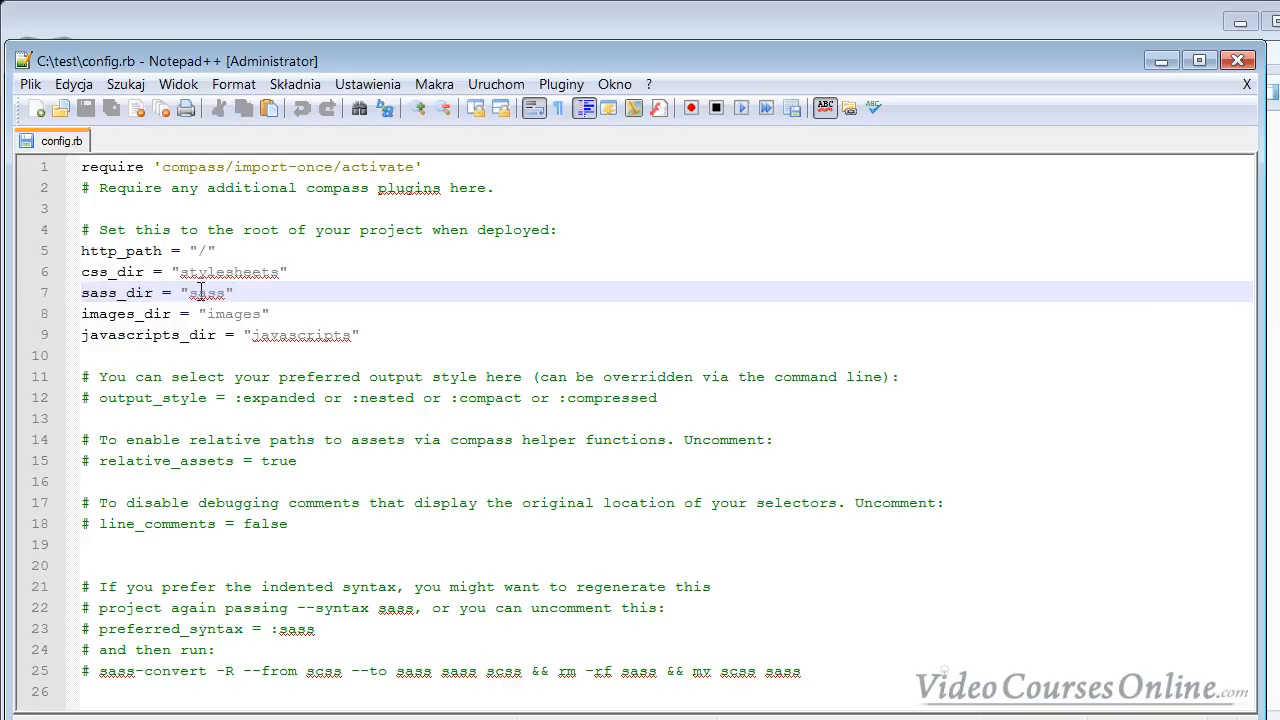
pyautogui.write('scs')
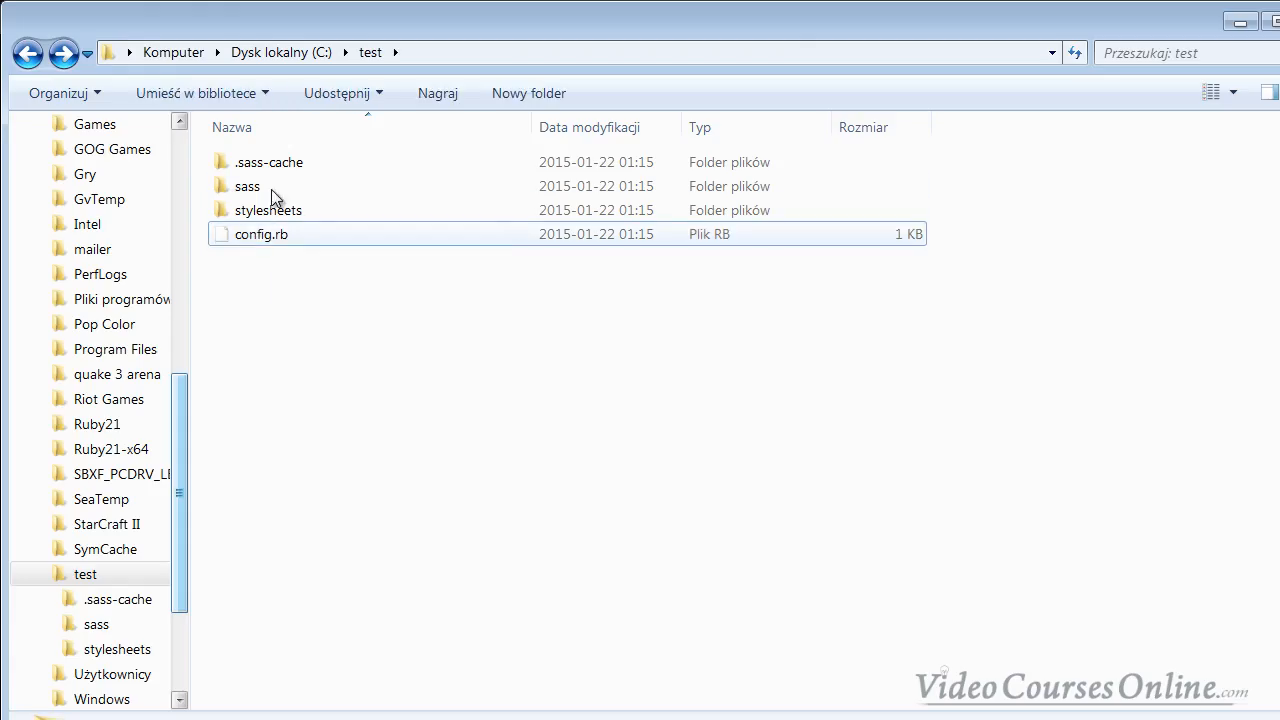
pyautogui.moveTo(288, 210)
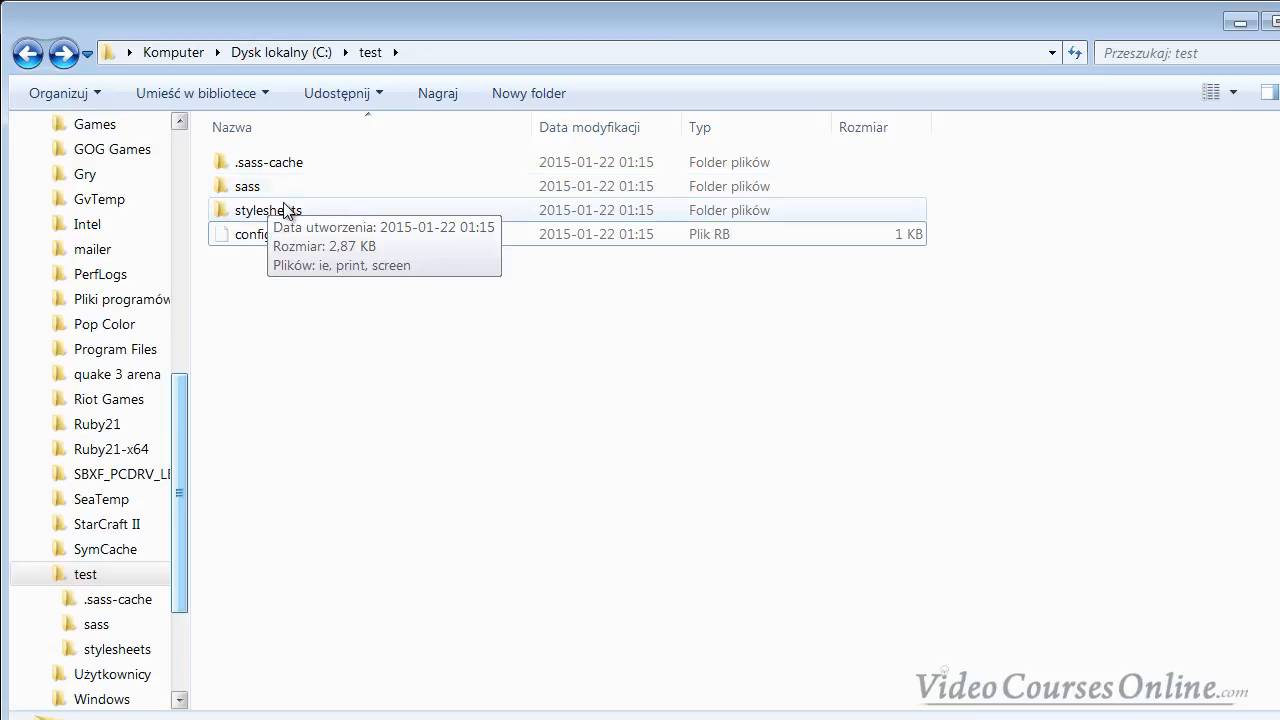
pyautogui.moveTo(448, 408)
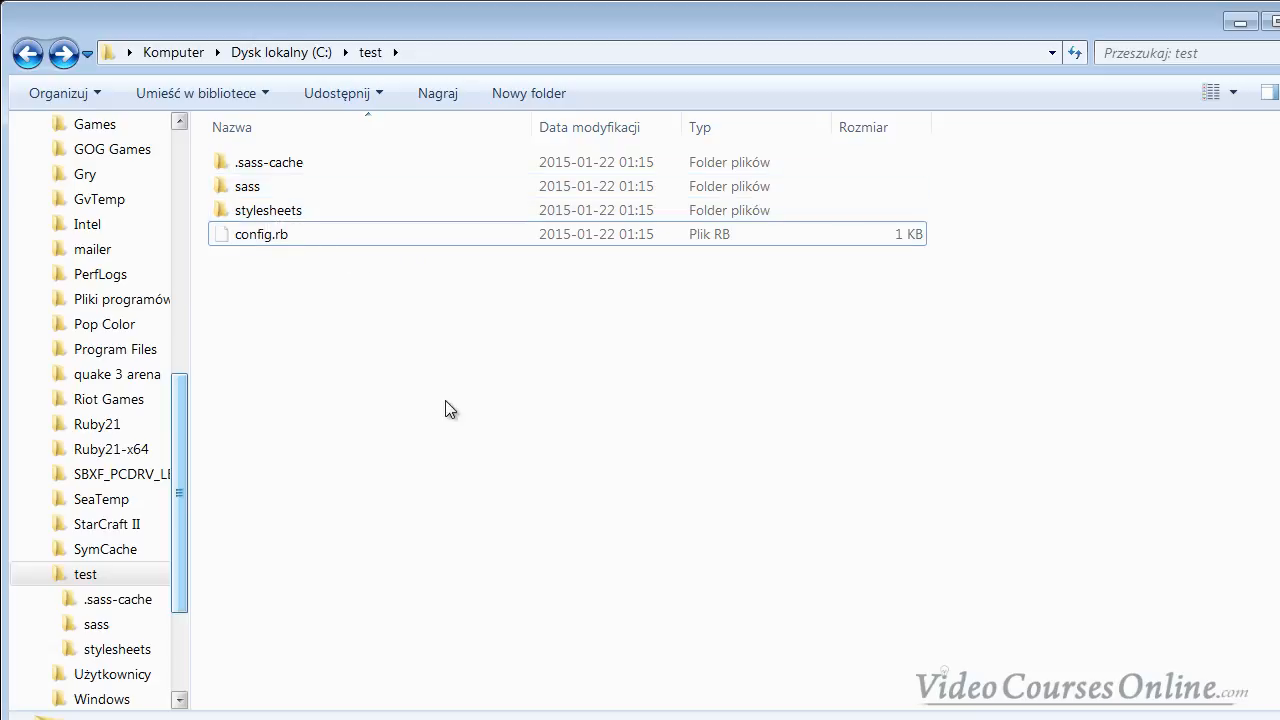
# - Open sass\print.scss and stylesheets\print.css in Notepad++ for editing
pyautogui.doubleClick(260, 234)
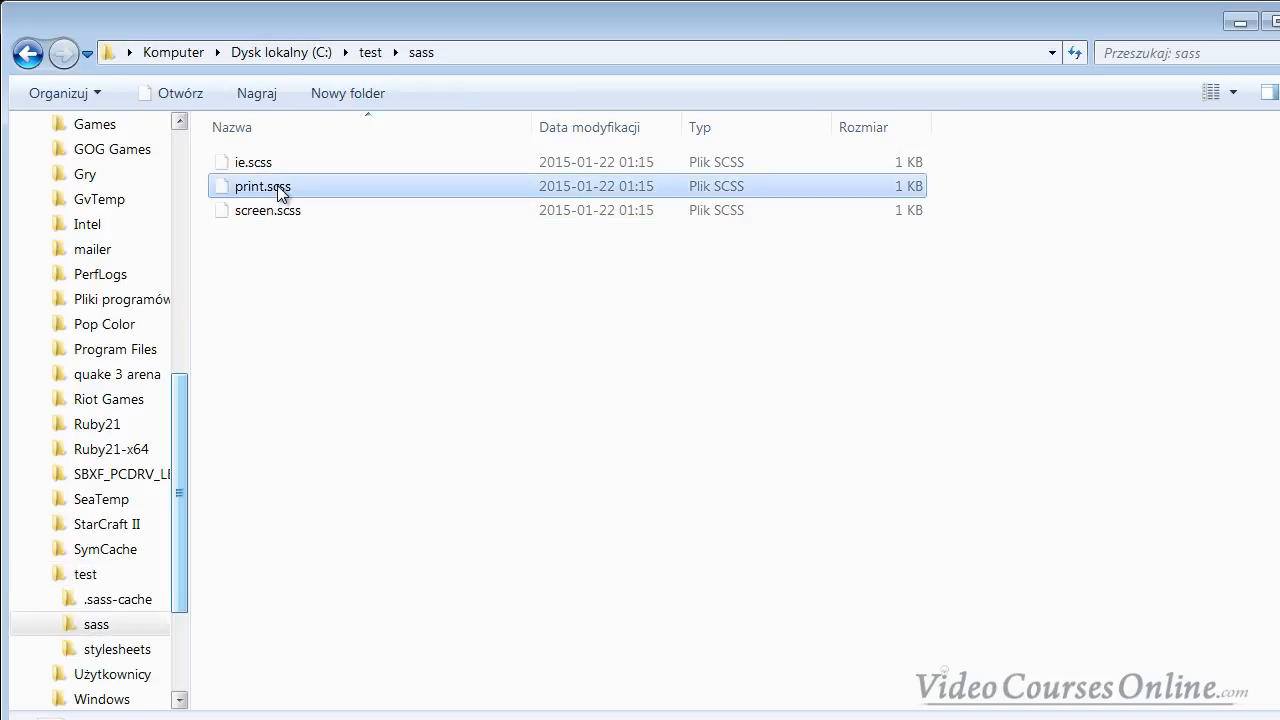
pyautogui.doubleClick(264, 186)
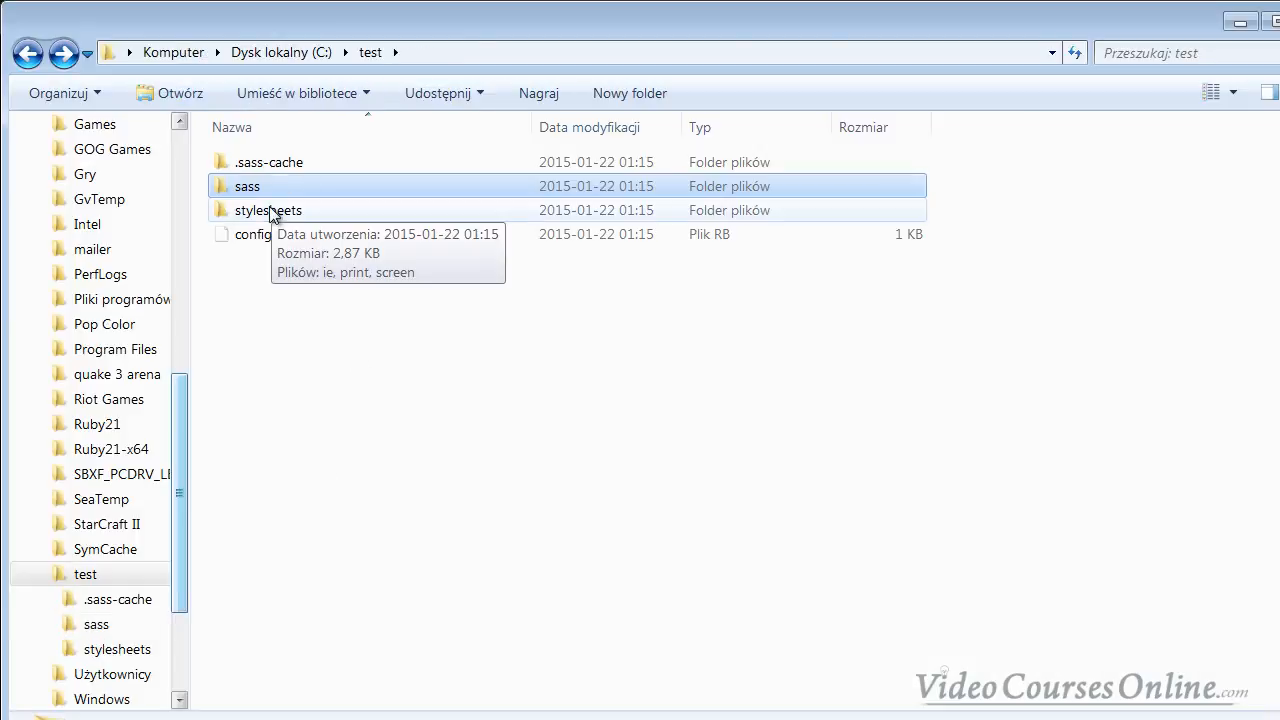
pyautogui.rightClick(248, 186)
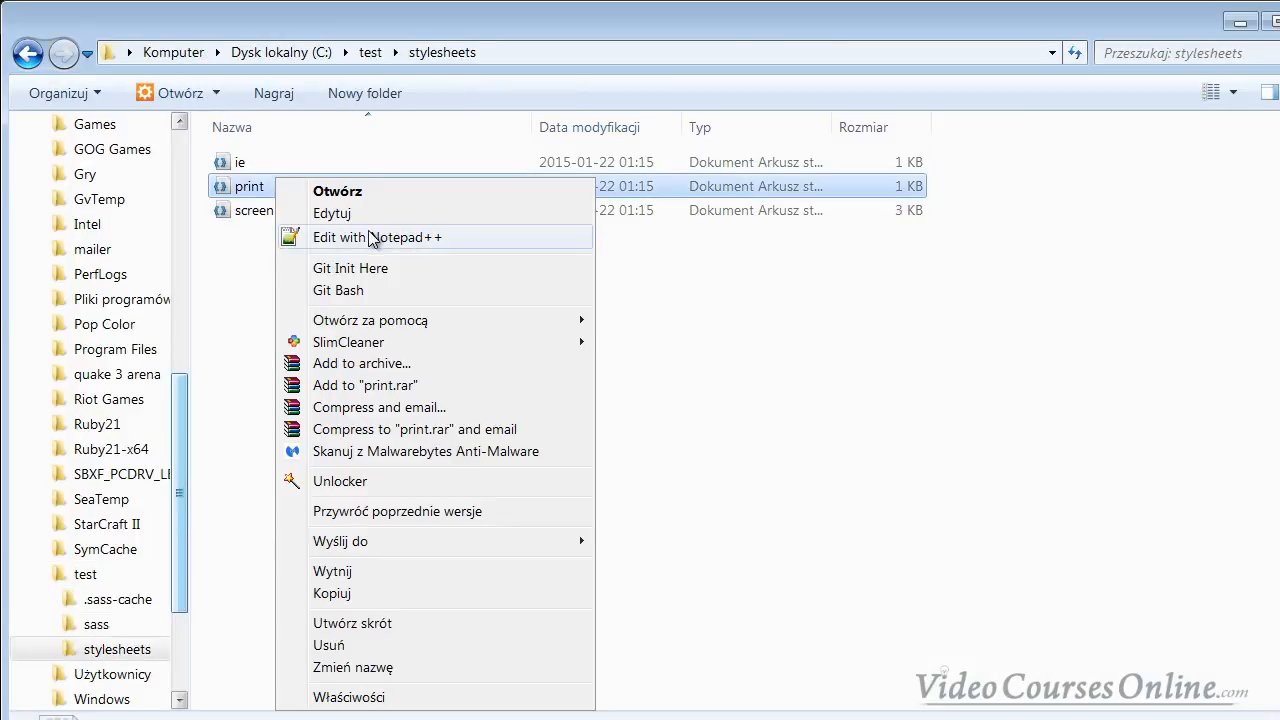
pyautogui.click(378, 236)
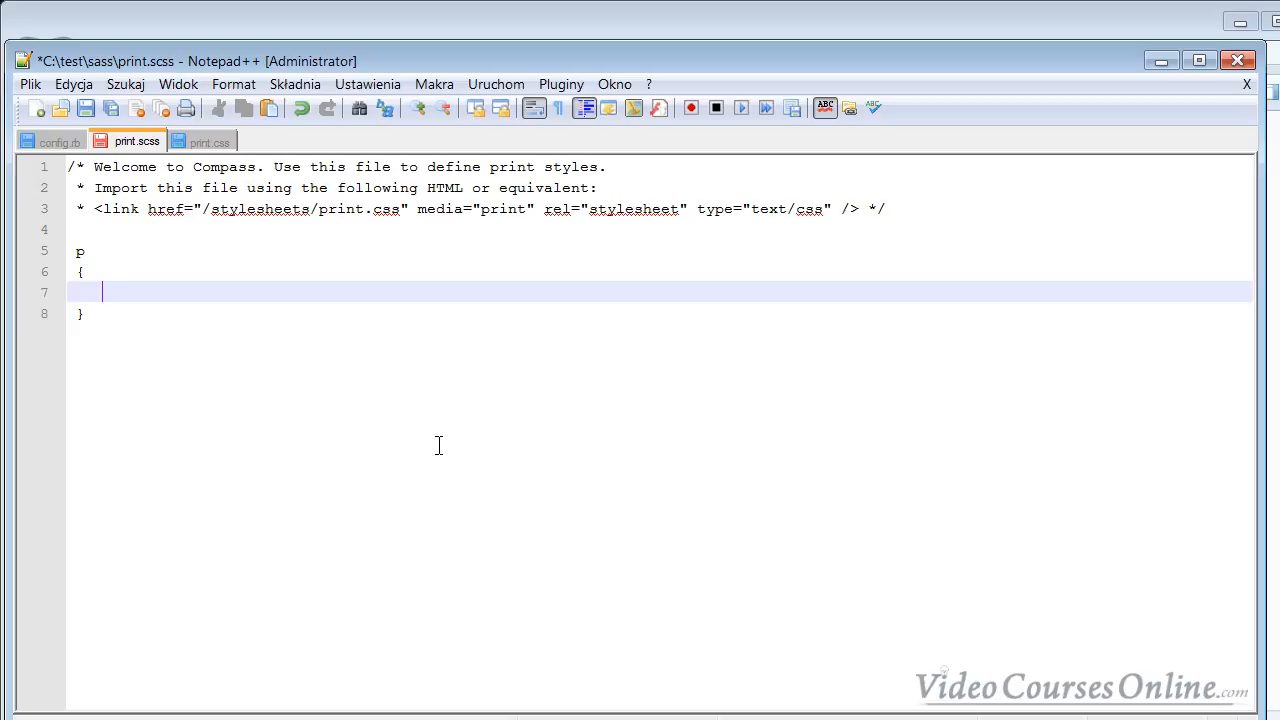
# - Add font-size: 15px; to the p rule in print.scss and compare with the still-empty print.css
pyautogui.write('font-size: 15px;')
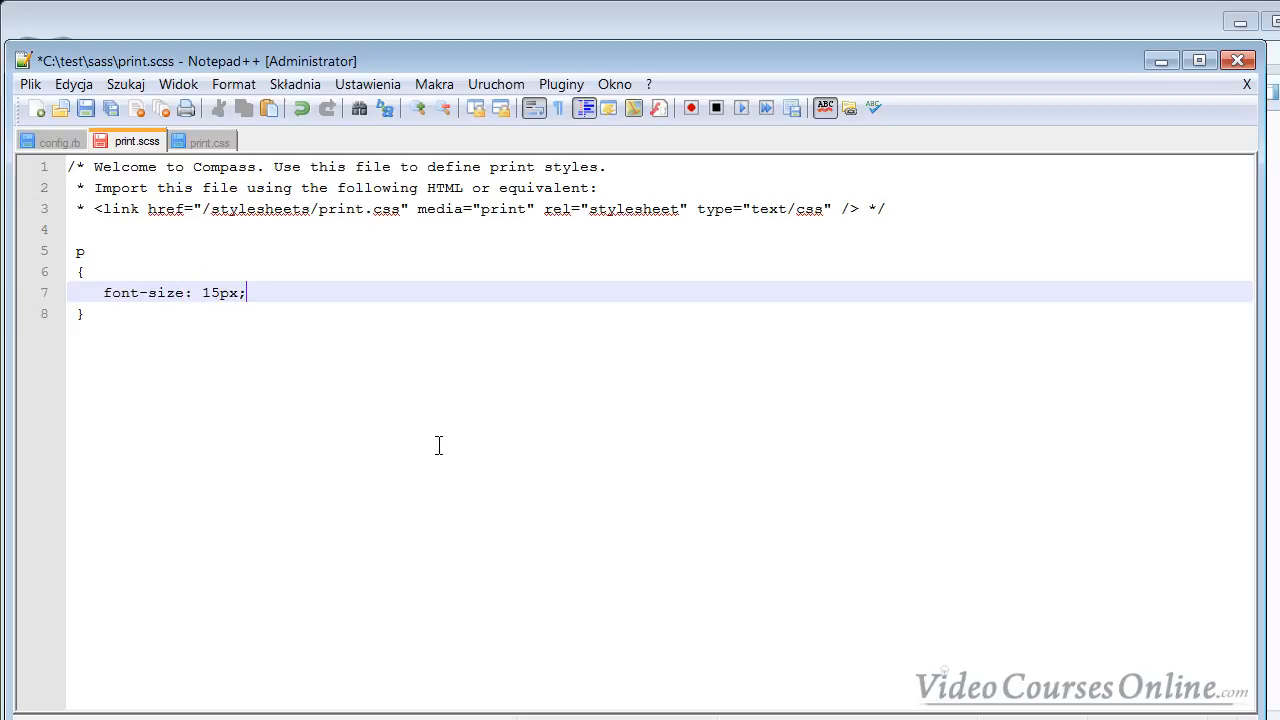
pyautogui.click(212, 140)
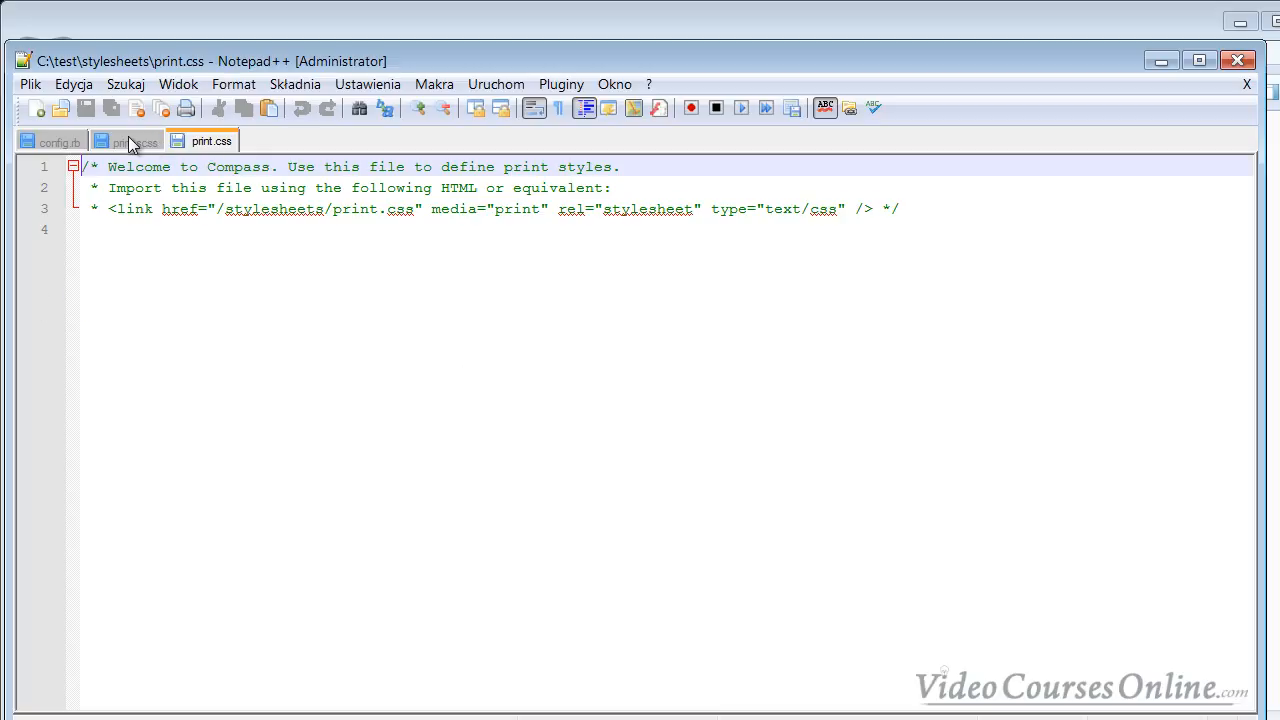
pyautogui.click(136, 140)
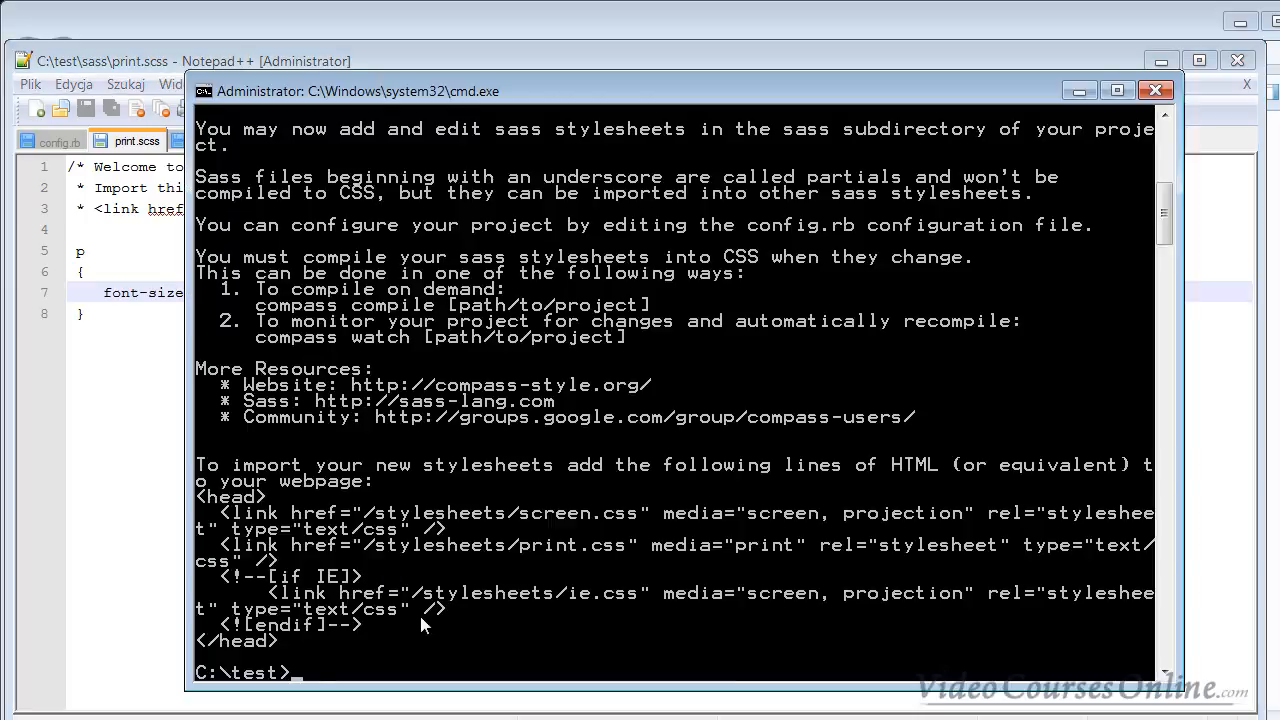
pyautogui.moveTo(360, 476)
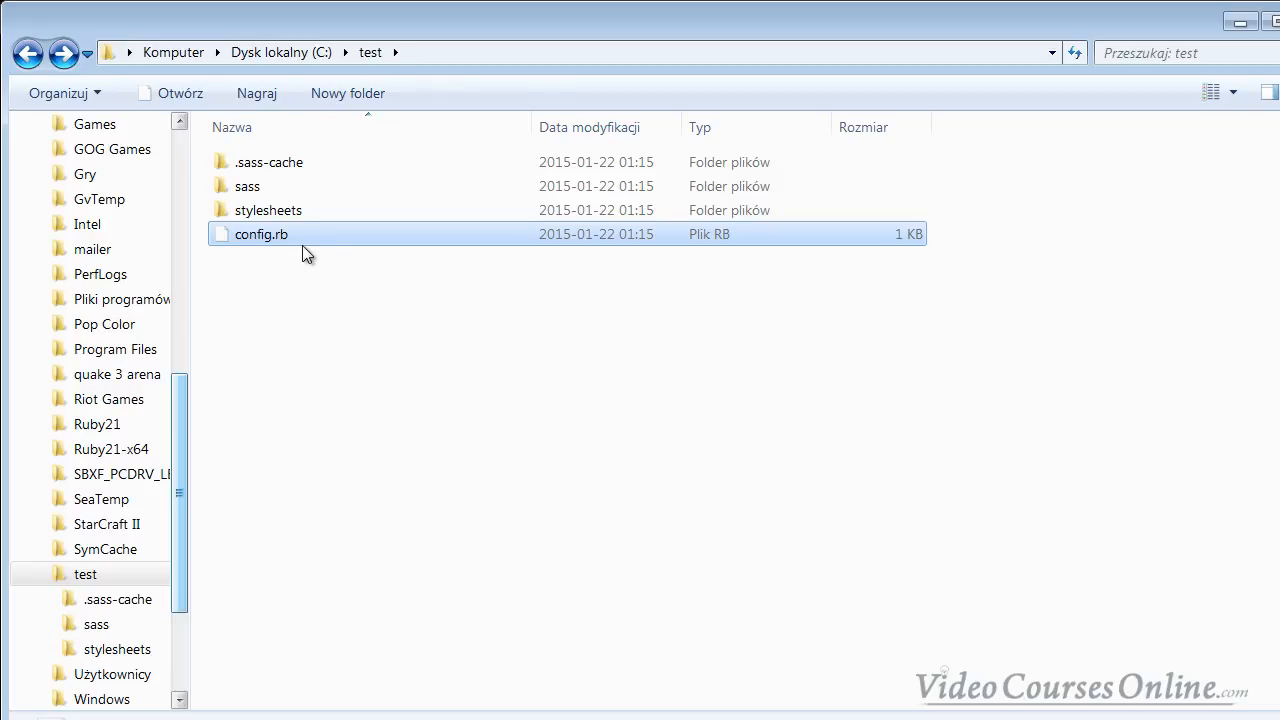
pyautogui.moveTo(642, 380)
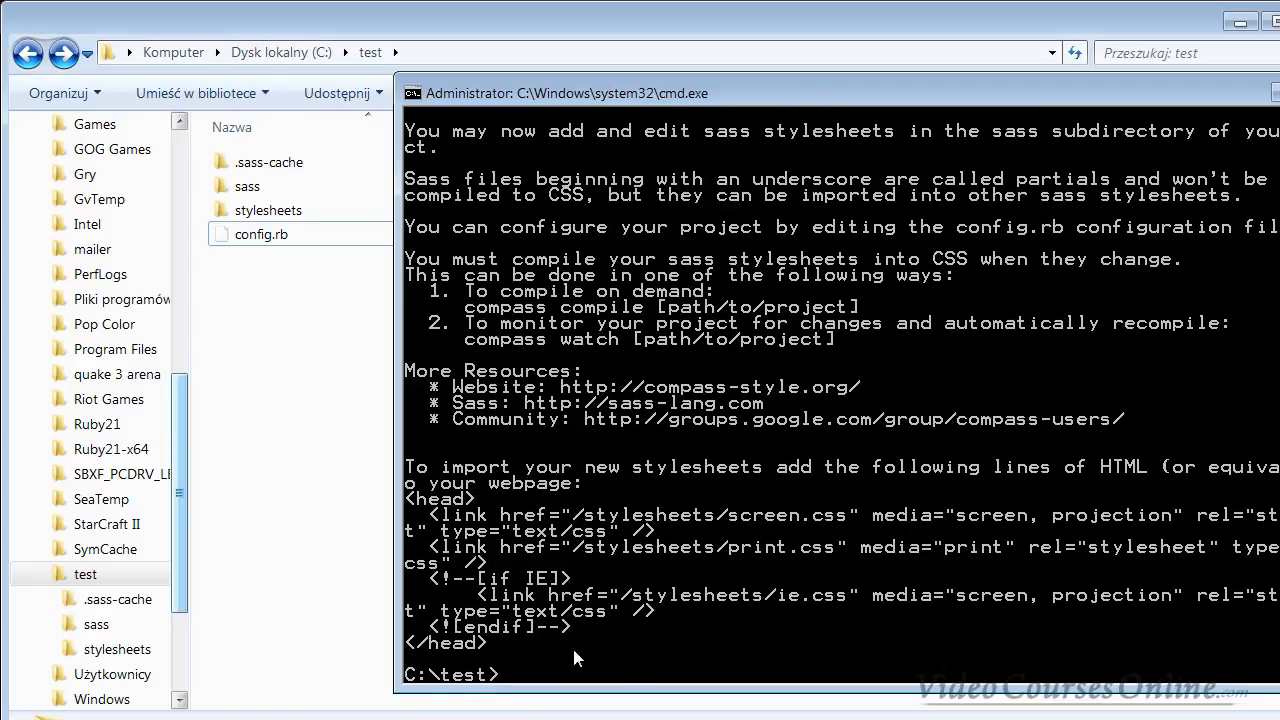
pyautogui.moveTo(556, 360)
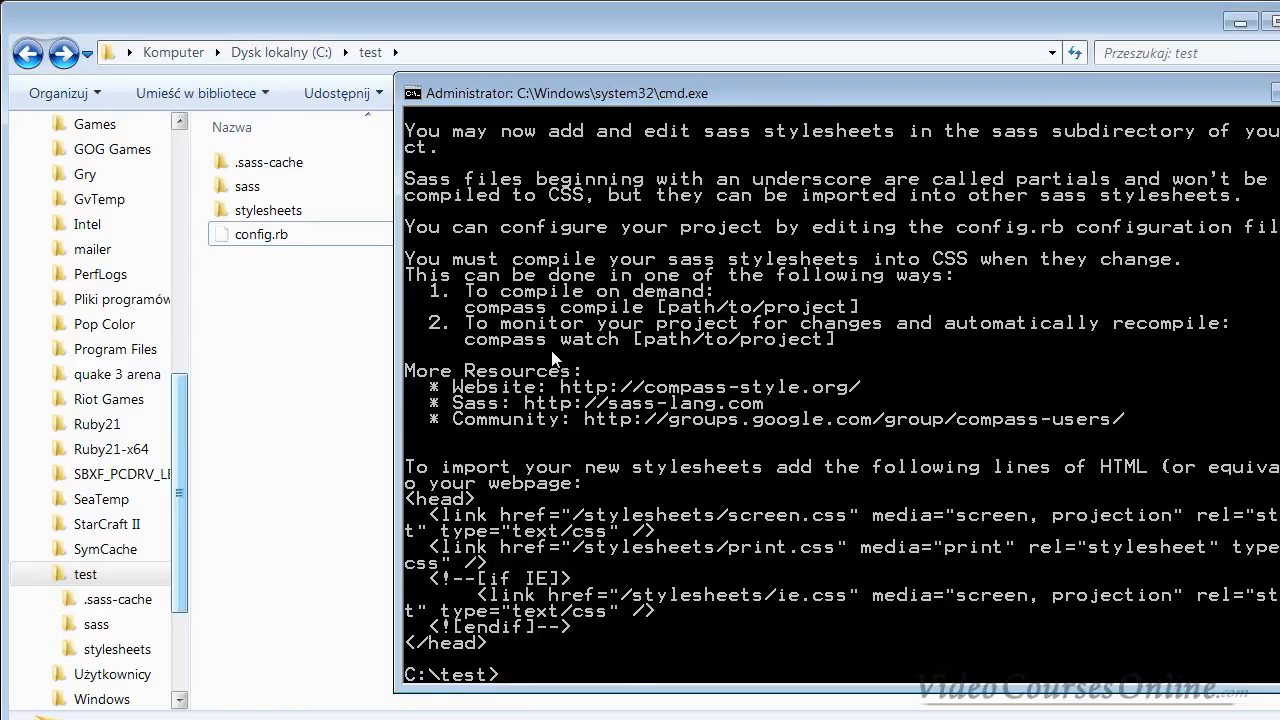
pyautogui.moveTo(770, 532)
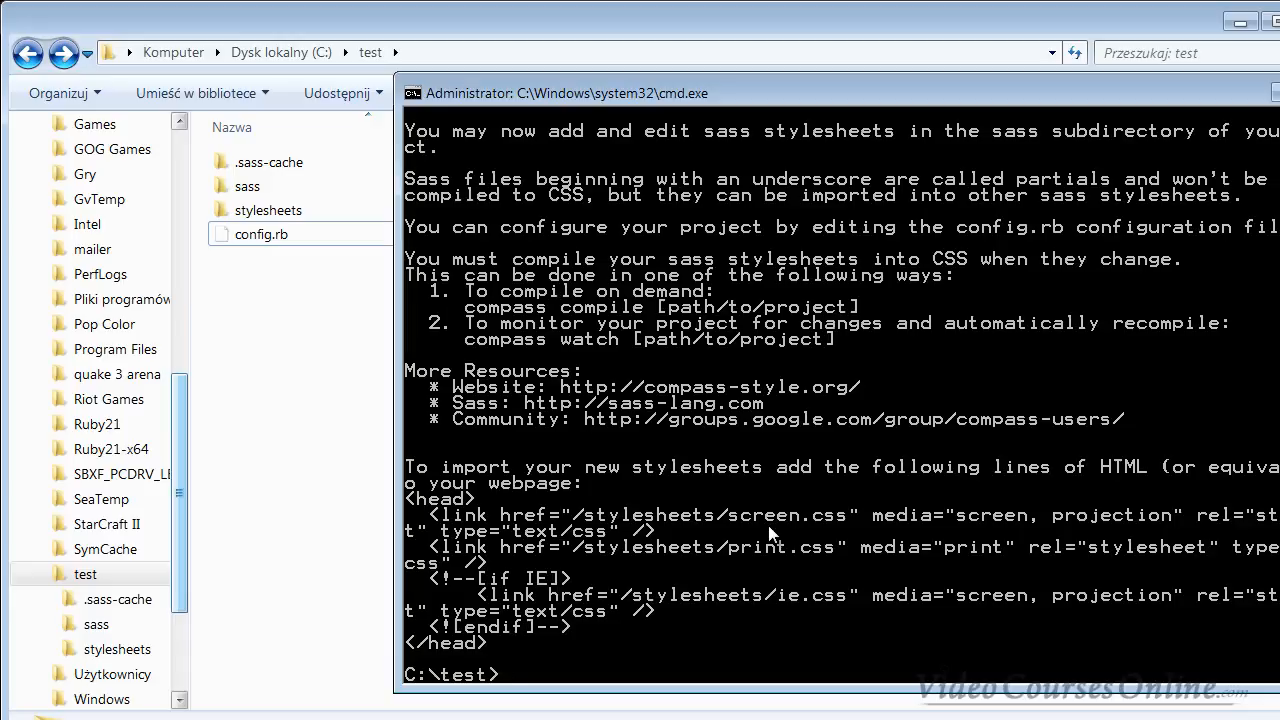
# - Run 'compass compile' in C:\test to build print.css from print.scss
pyautogui.write('compile co')
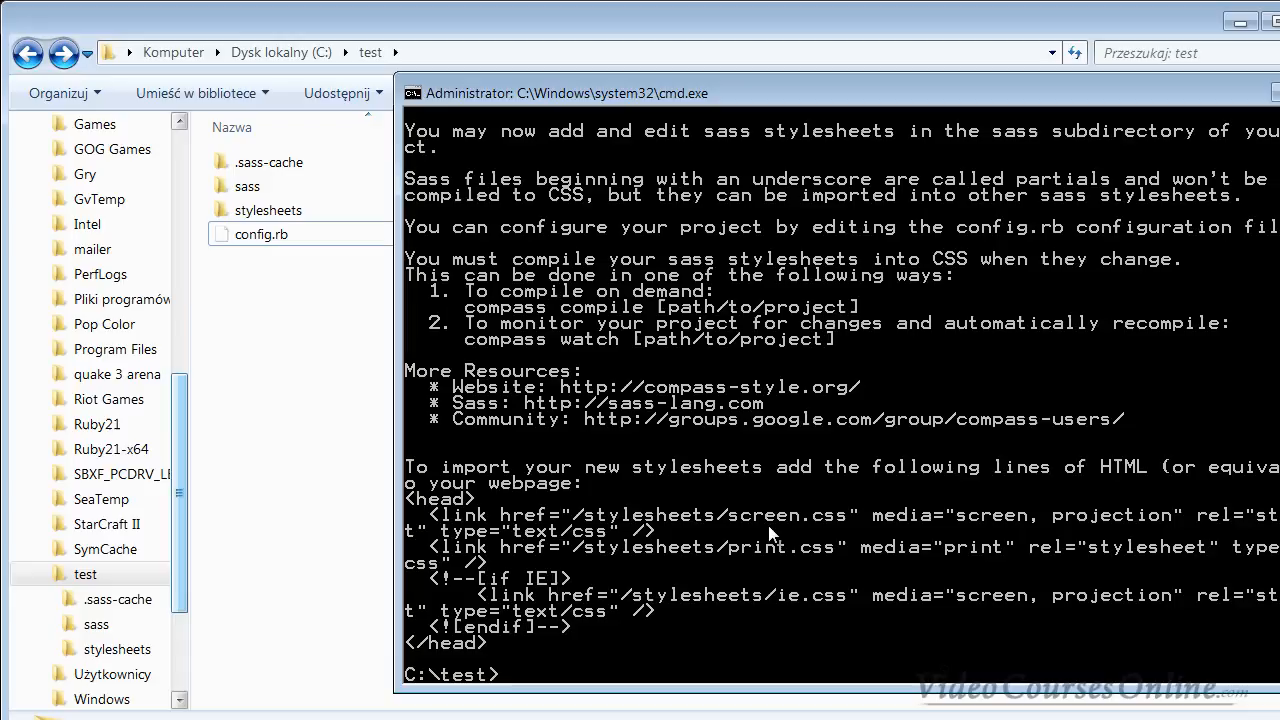
pyautogui.write('compass compile')
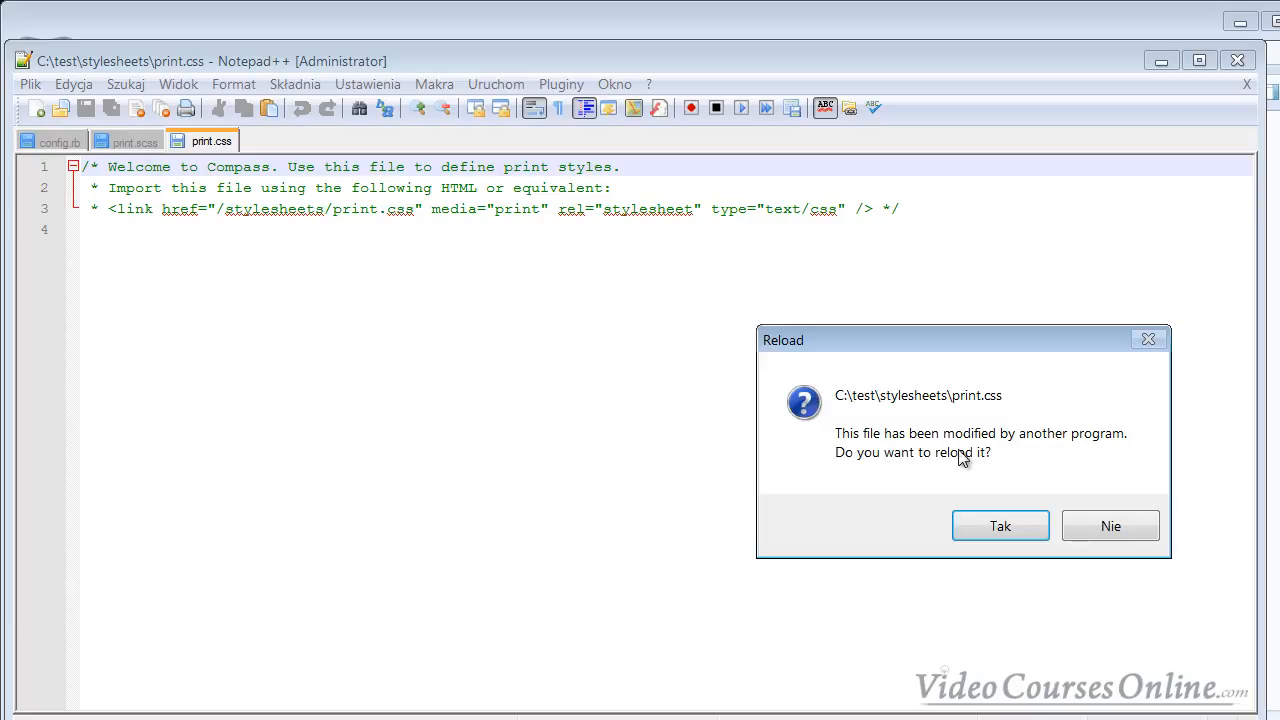
pyautogui.moveTo(1098, 458)
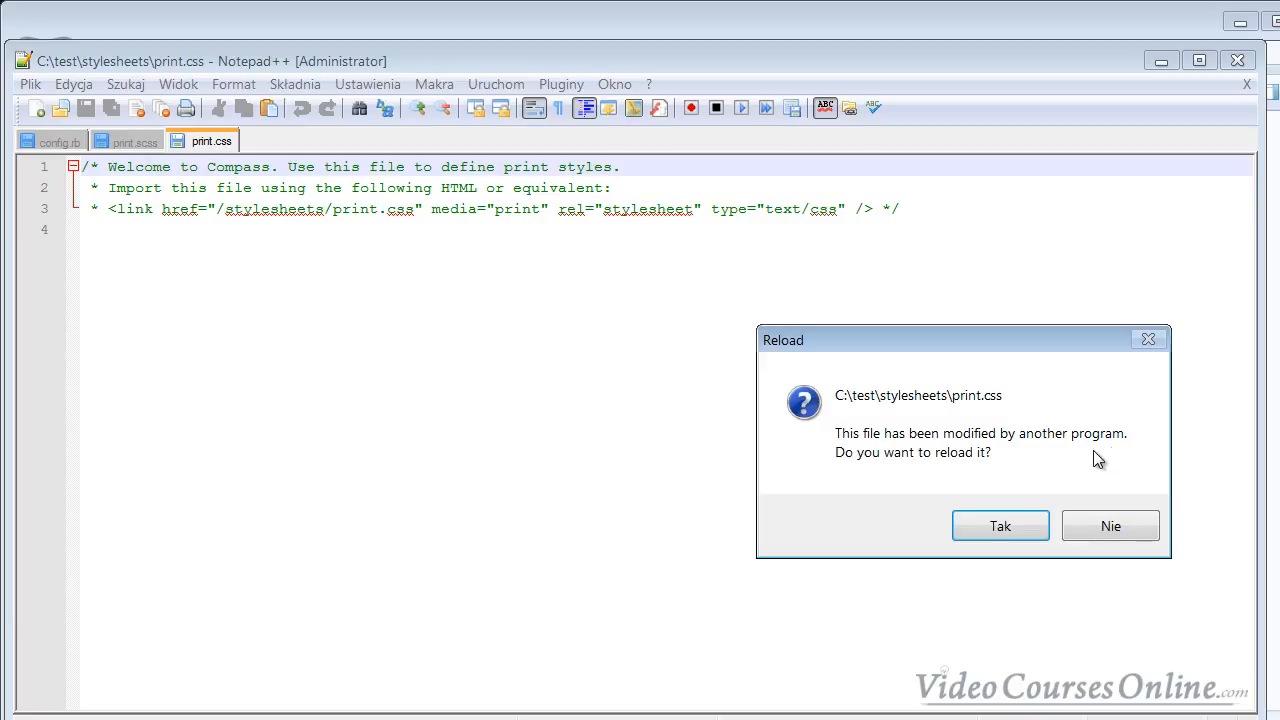
pyautogui.moveTo(778, 430)
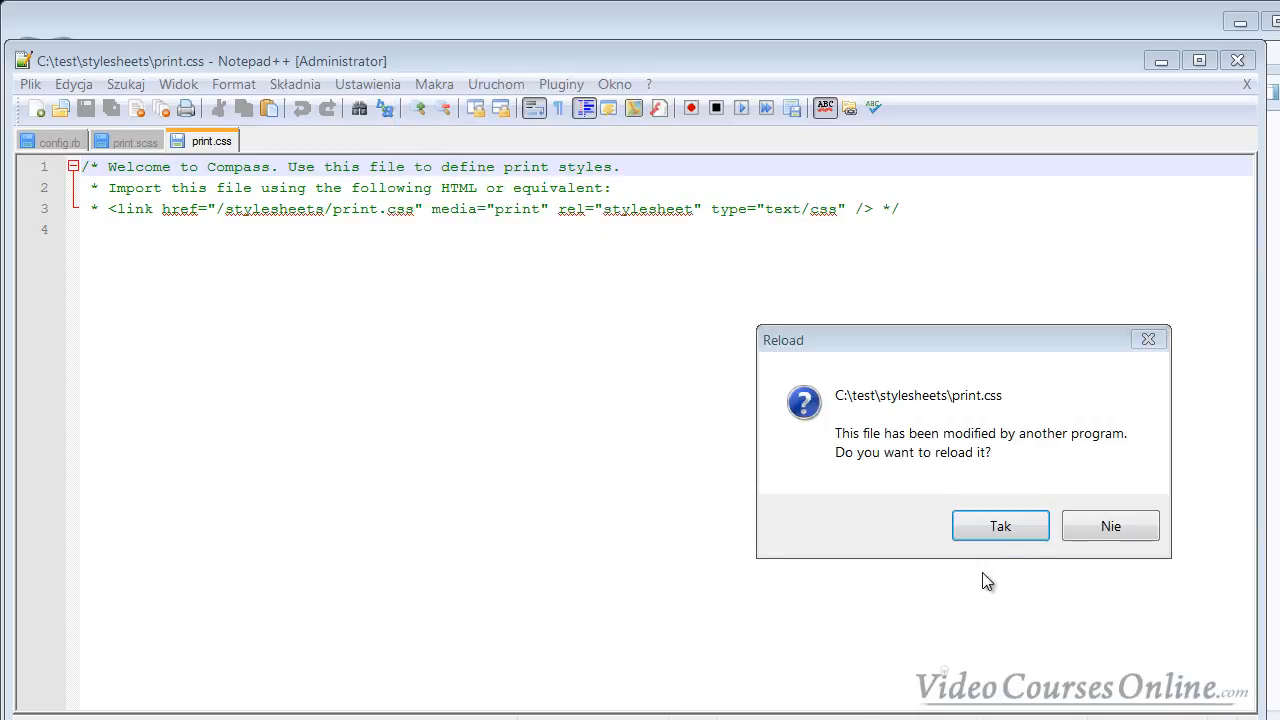
# - Reload print.css to confirm the compiled p { font-size: 15px; } rule, then return to print.scss
pyautogui.click(1000, 524)
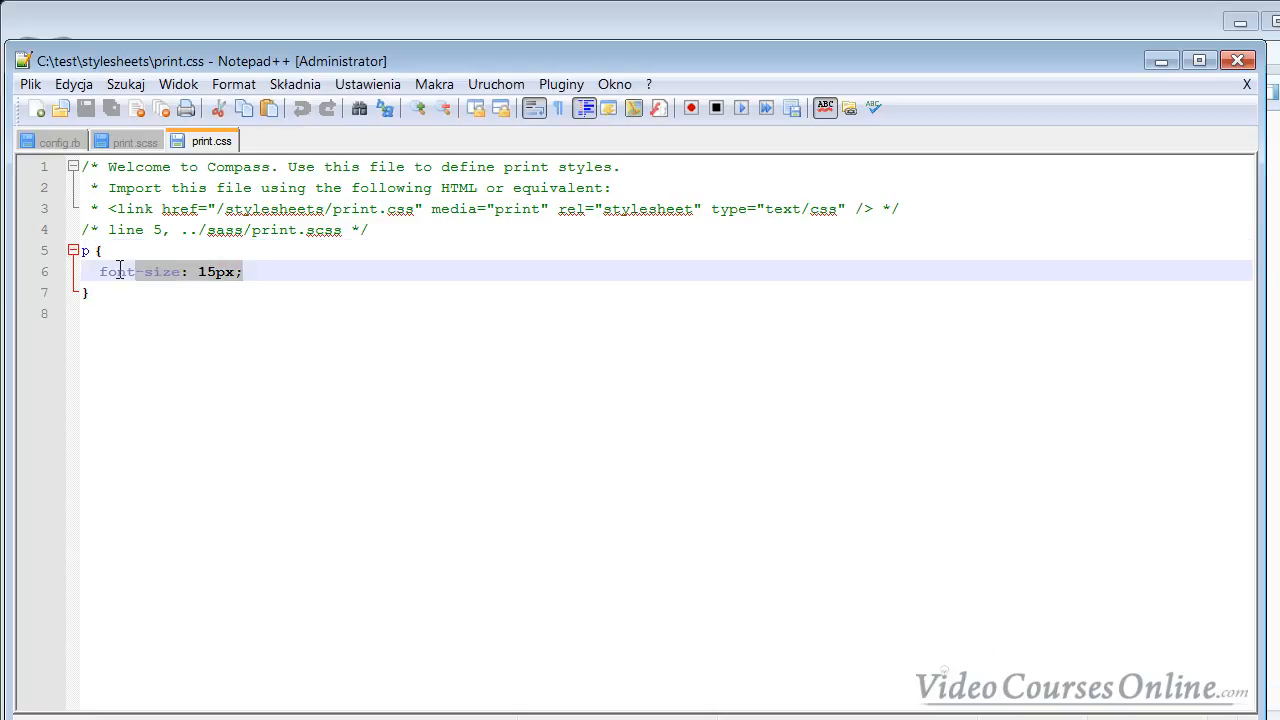
pyautogui.click(132, 140)
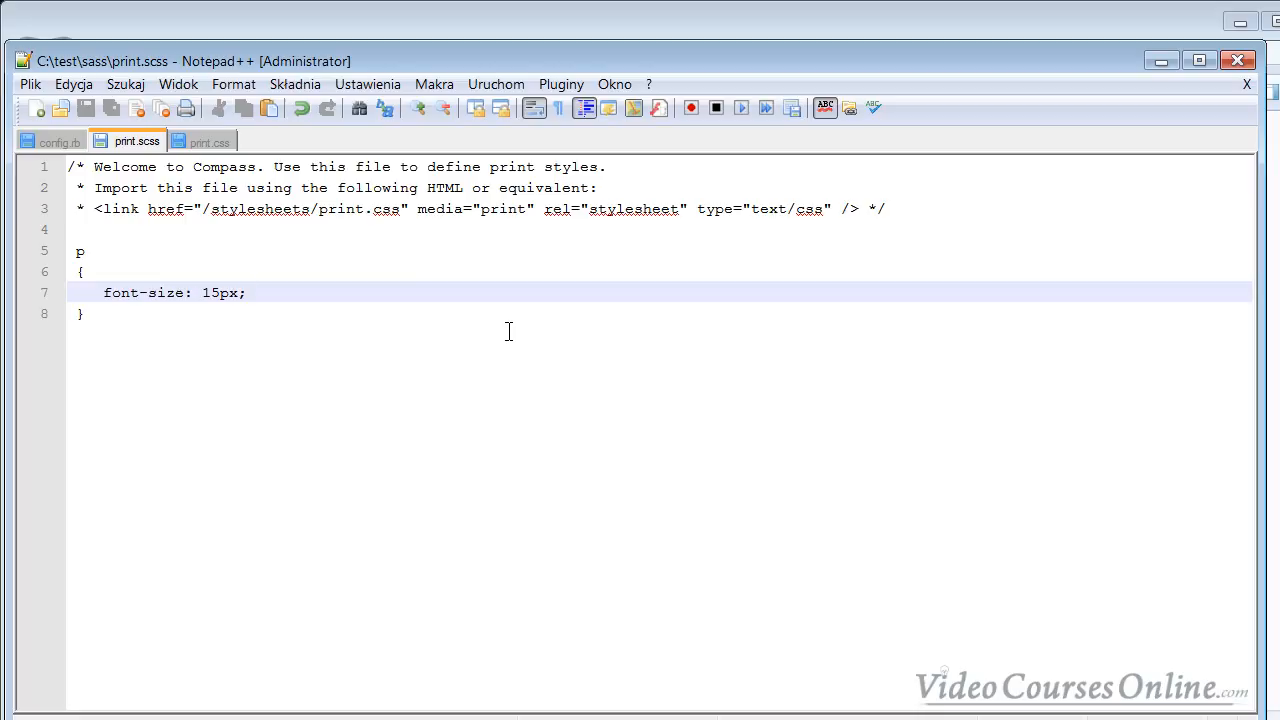
pyautogui.write('@include border')
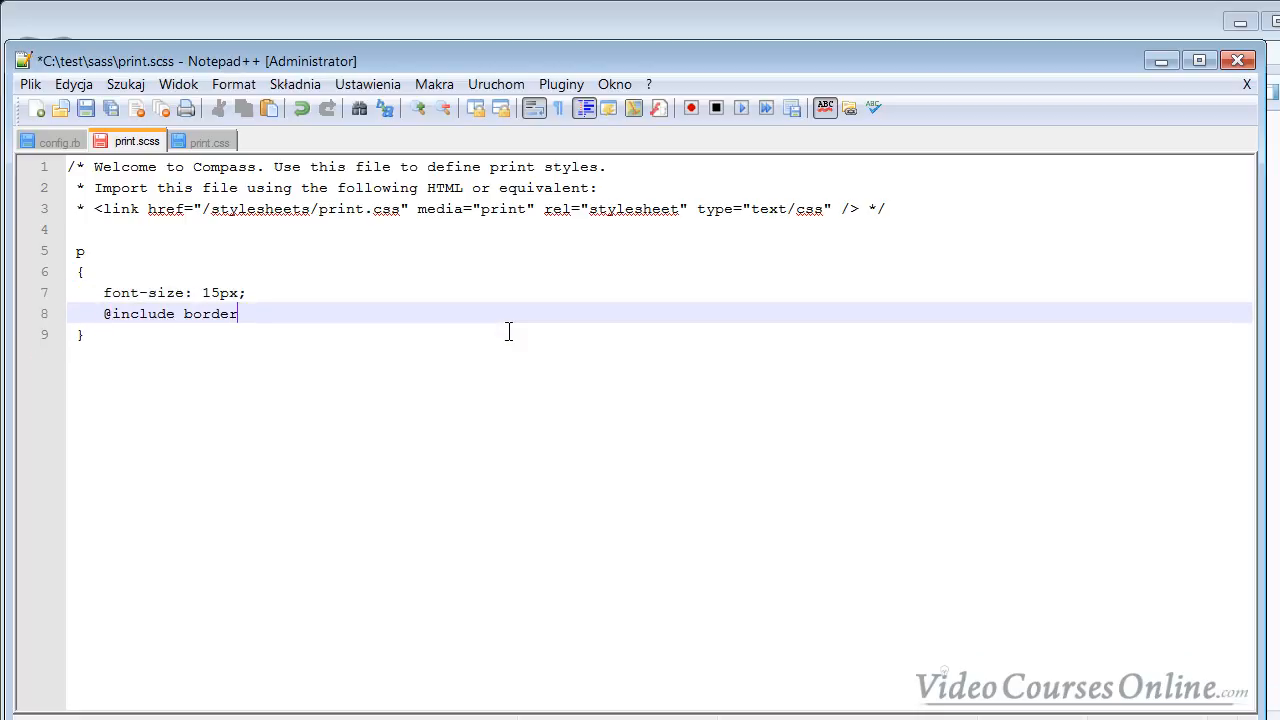
pyautogui.write('-radius(15px')
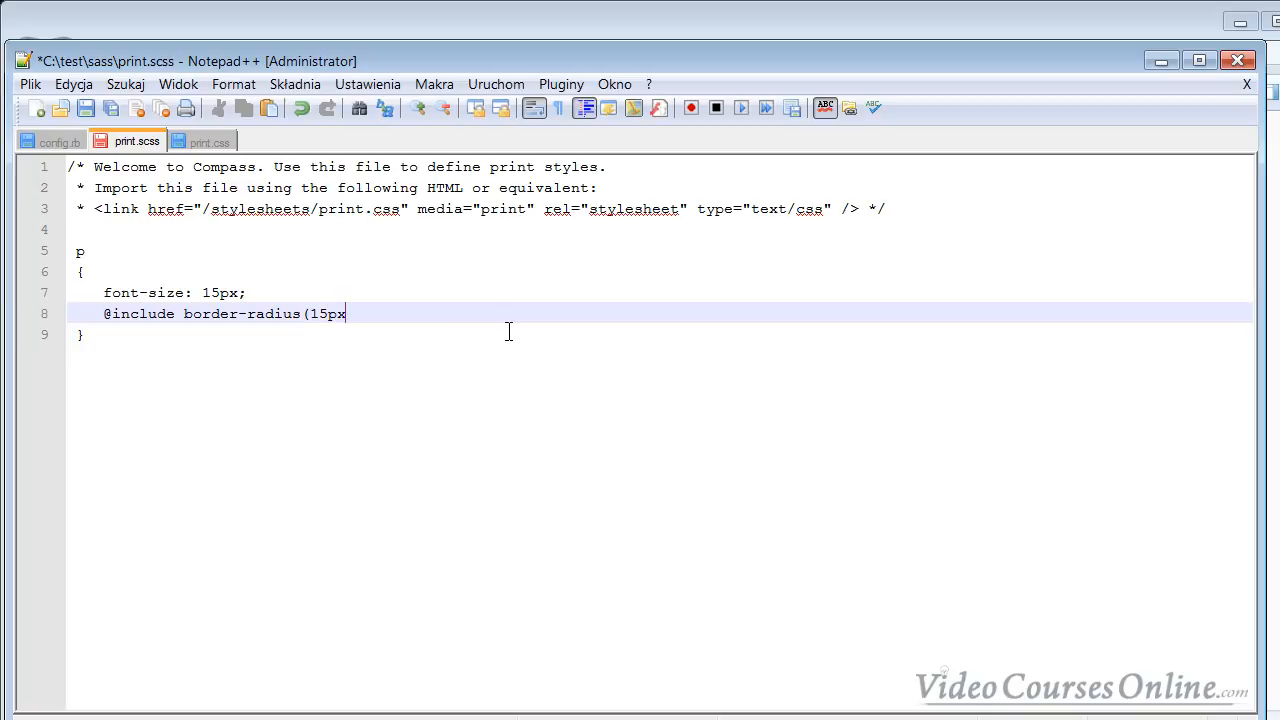
pyautogui.write(');')
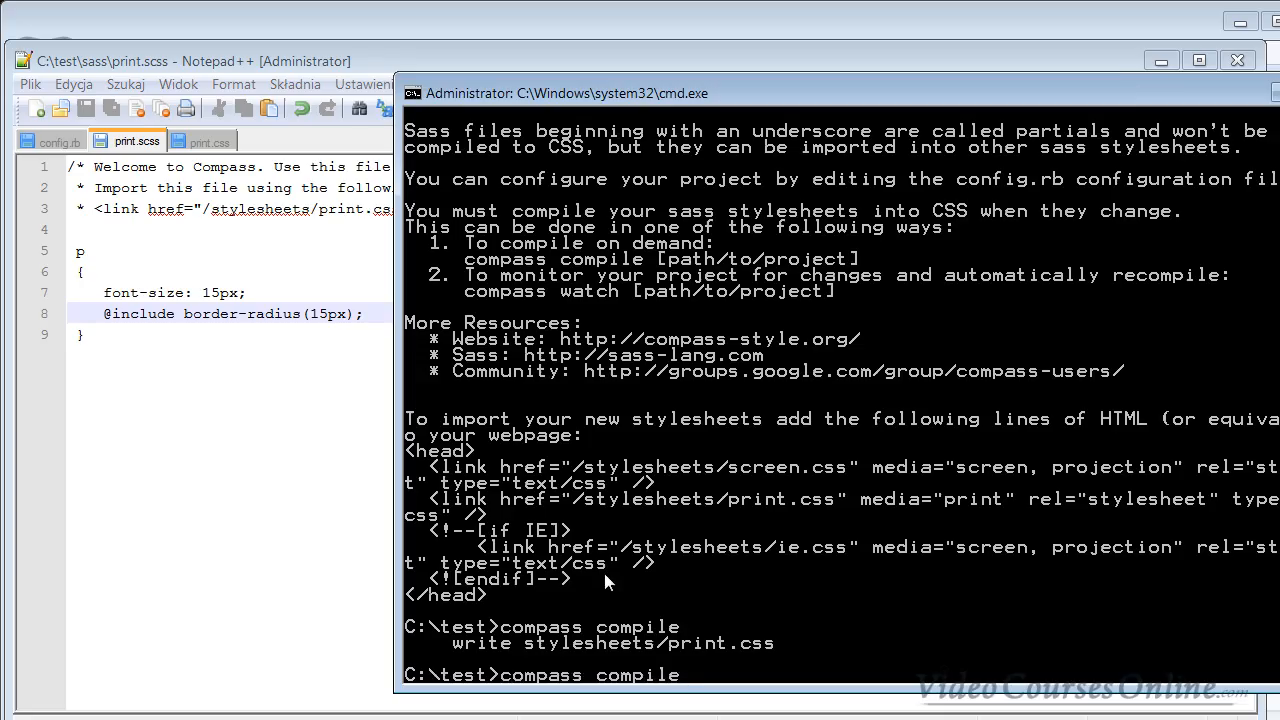
pyautogui.press('Return')
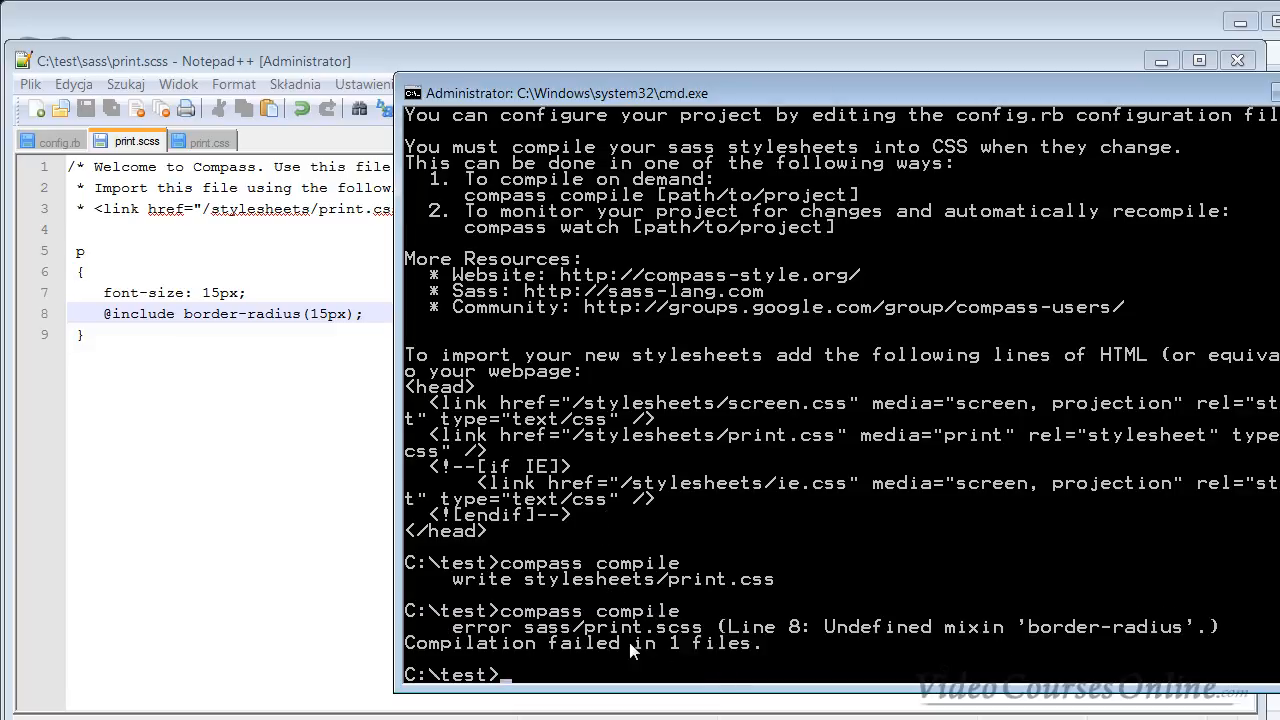
pyautogui.moveTo(984, 640)
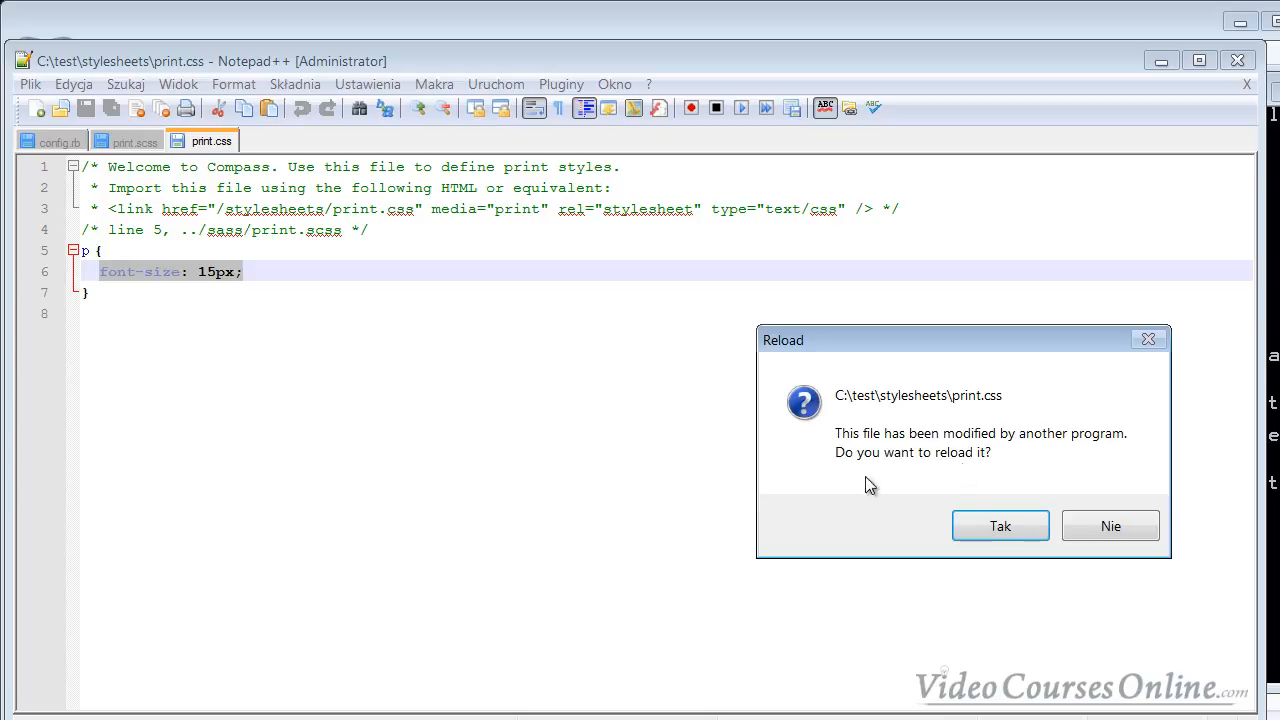
pyautogui.click(128, 140)
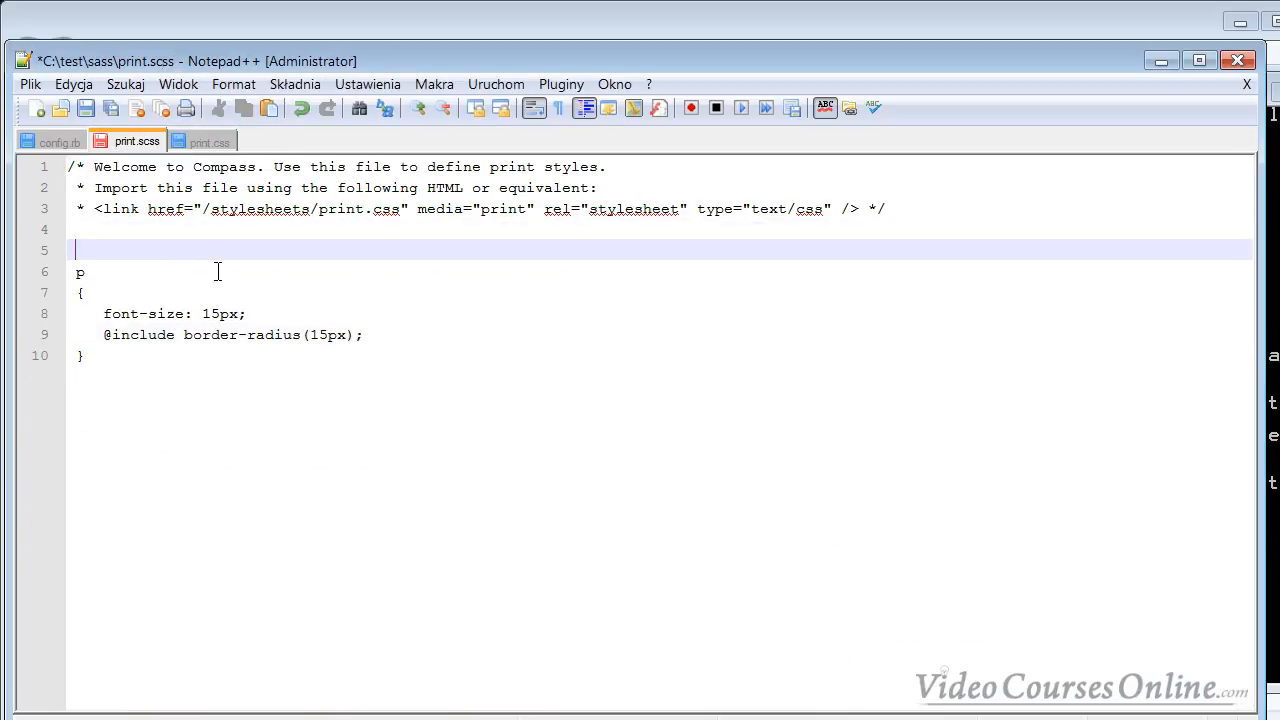
pyautogui.write('@impo')
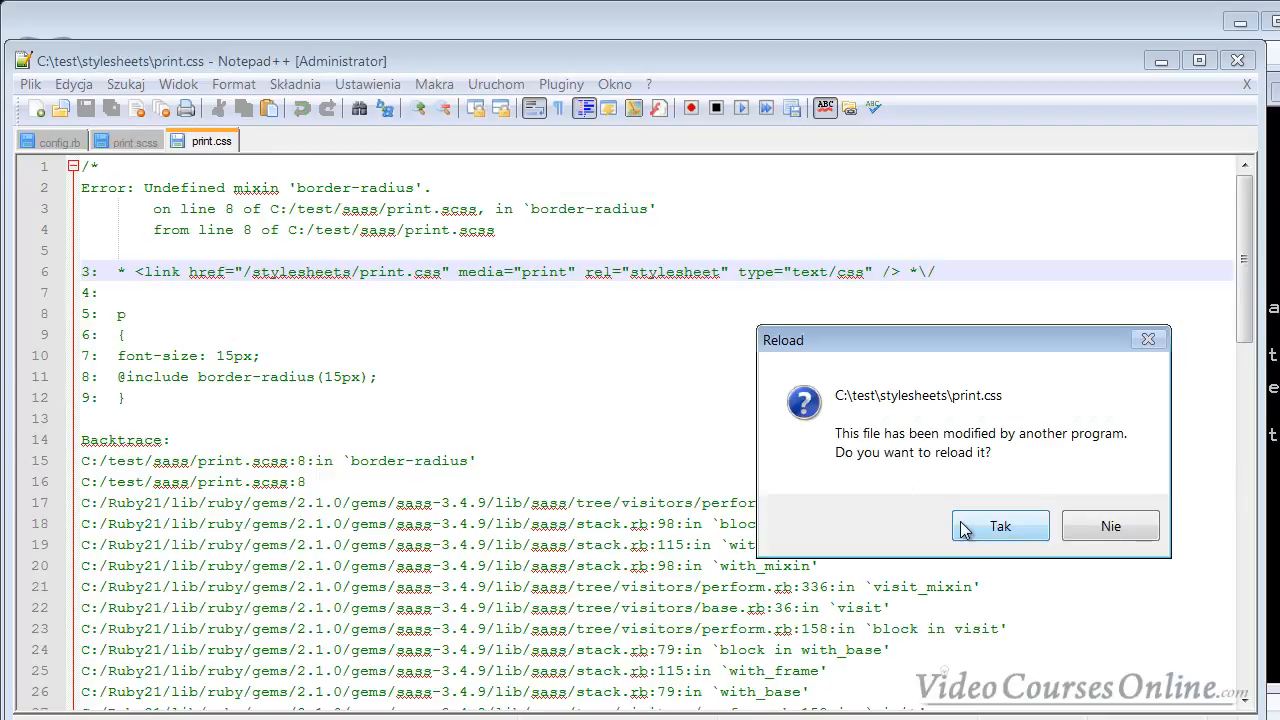
pyautogui.click(1000, 524)
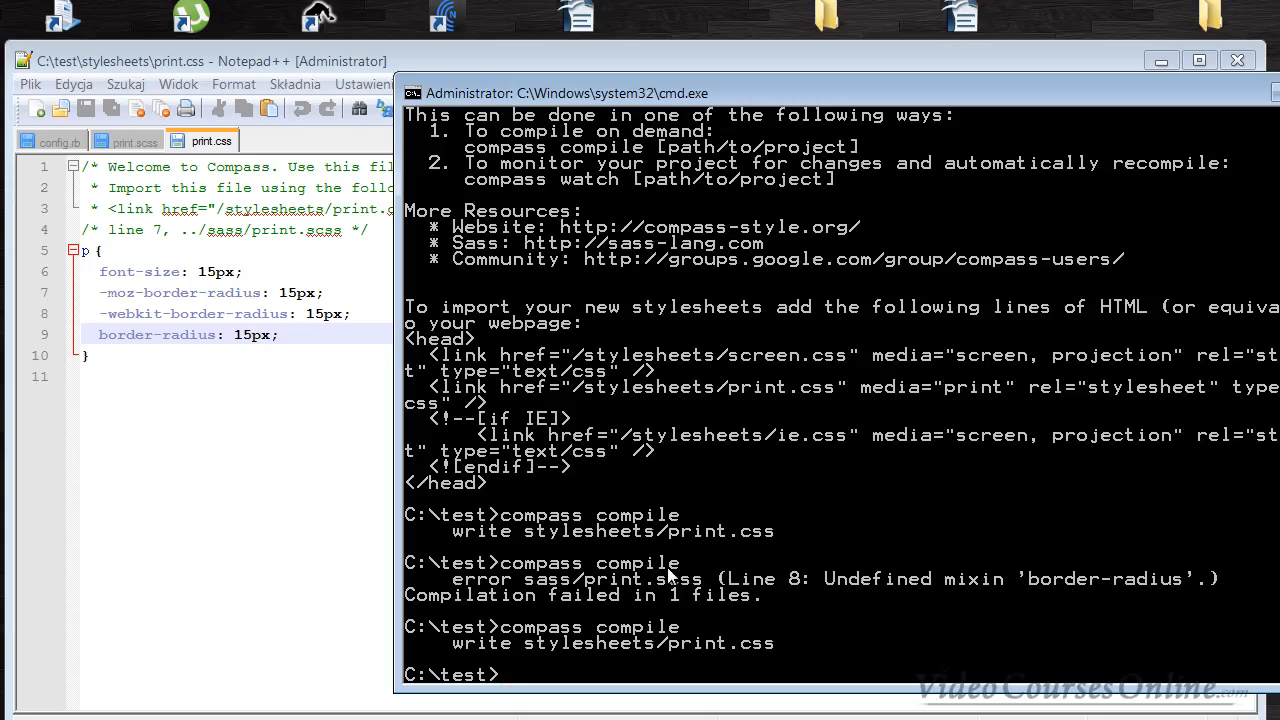
pyautogui.moveTo(728, 630)
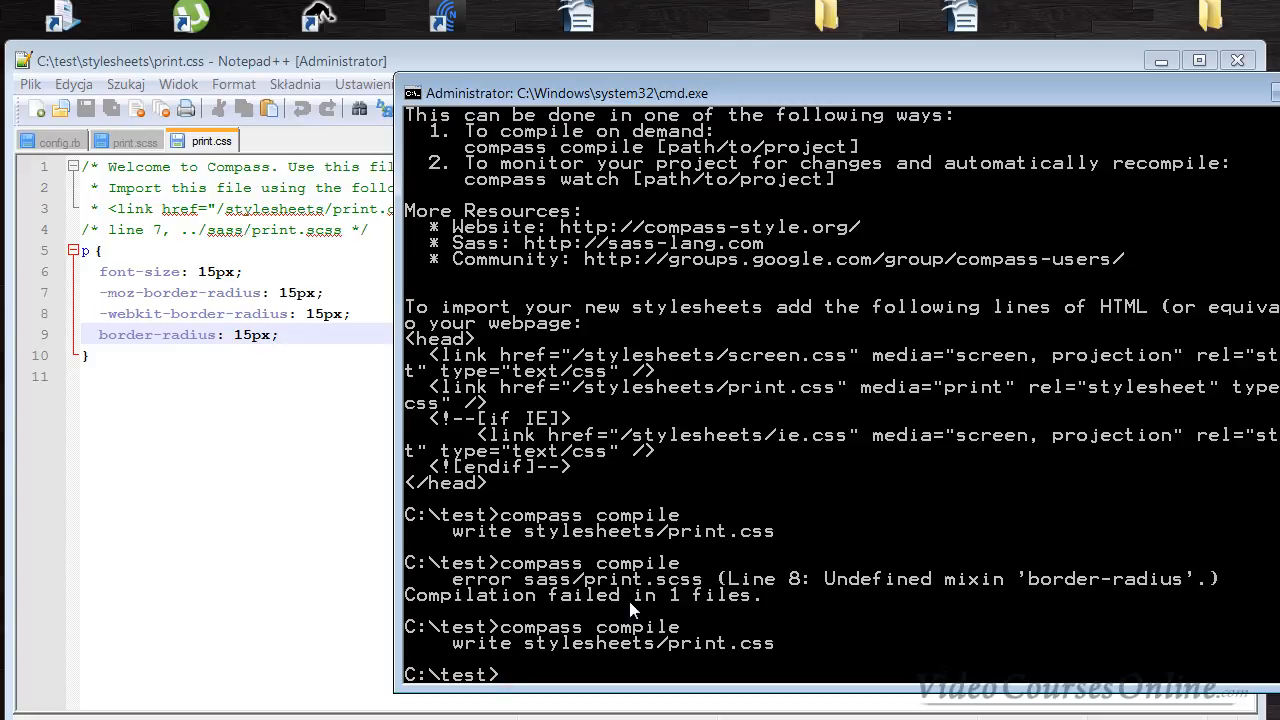
# - Run compass watch so the project's stylesheets recompile automatically on change
pyautogui.write('compass watch')
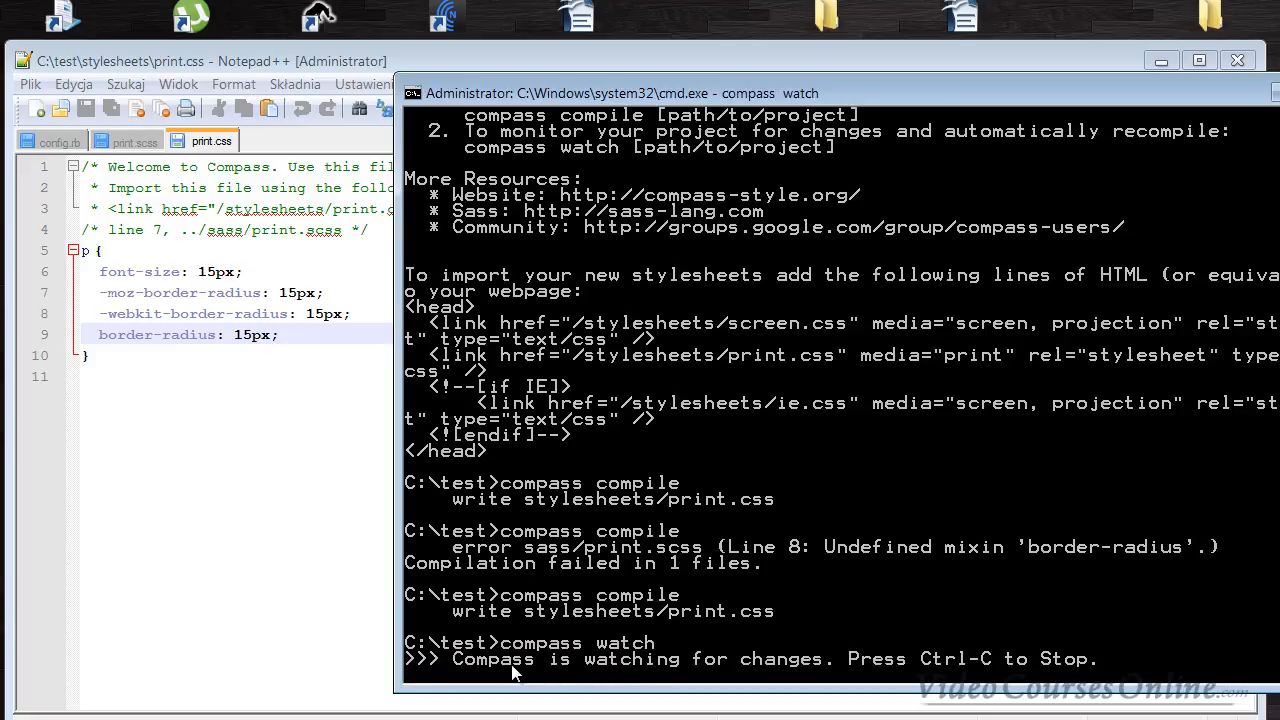
pyautogui.moveTo(736, 676)
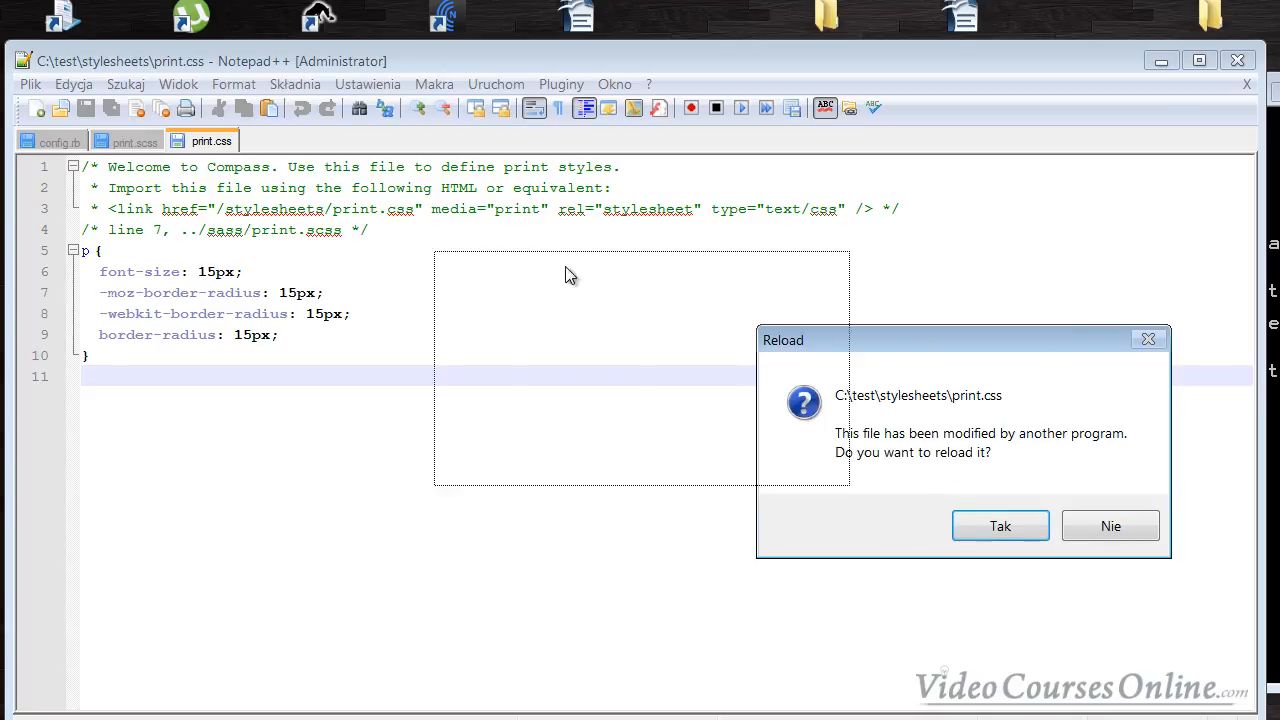
# - Reload the rebuilt print.css in Notepad++ to show the 10px border-radius rules
pyautogui.click(1000, 526)
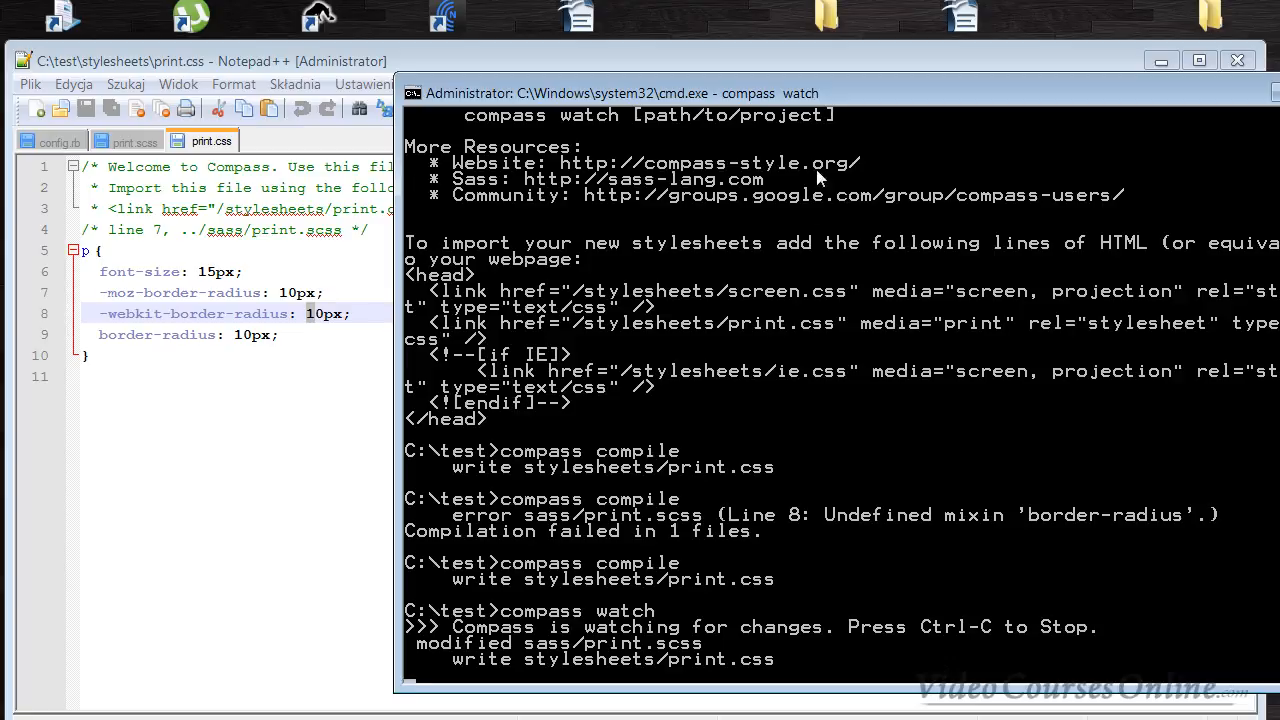
pyautogui.moveTo(790, 332)
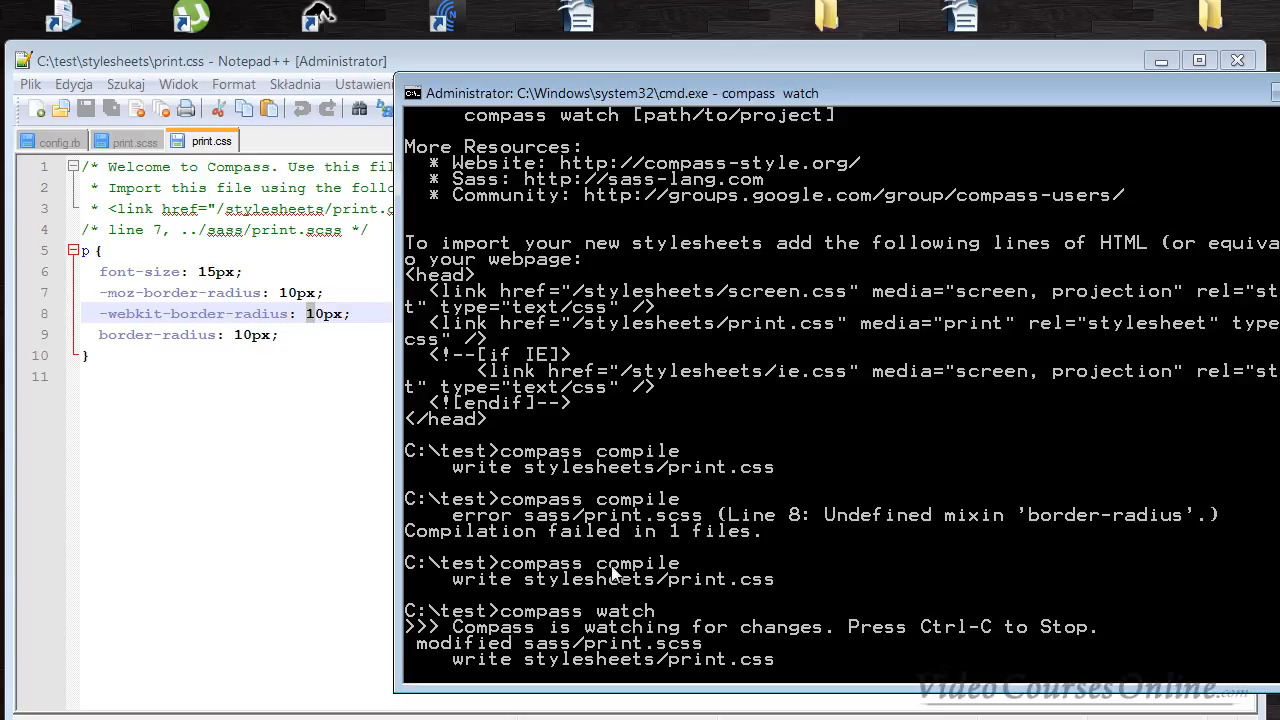
pyautogui.moveTo(748, 578)
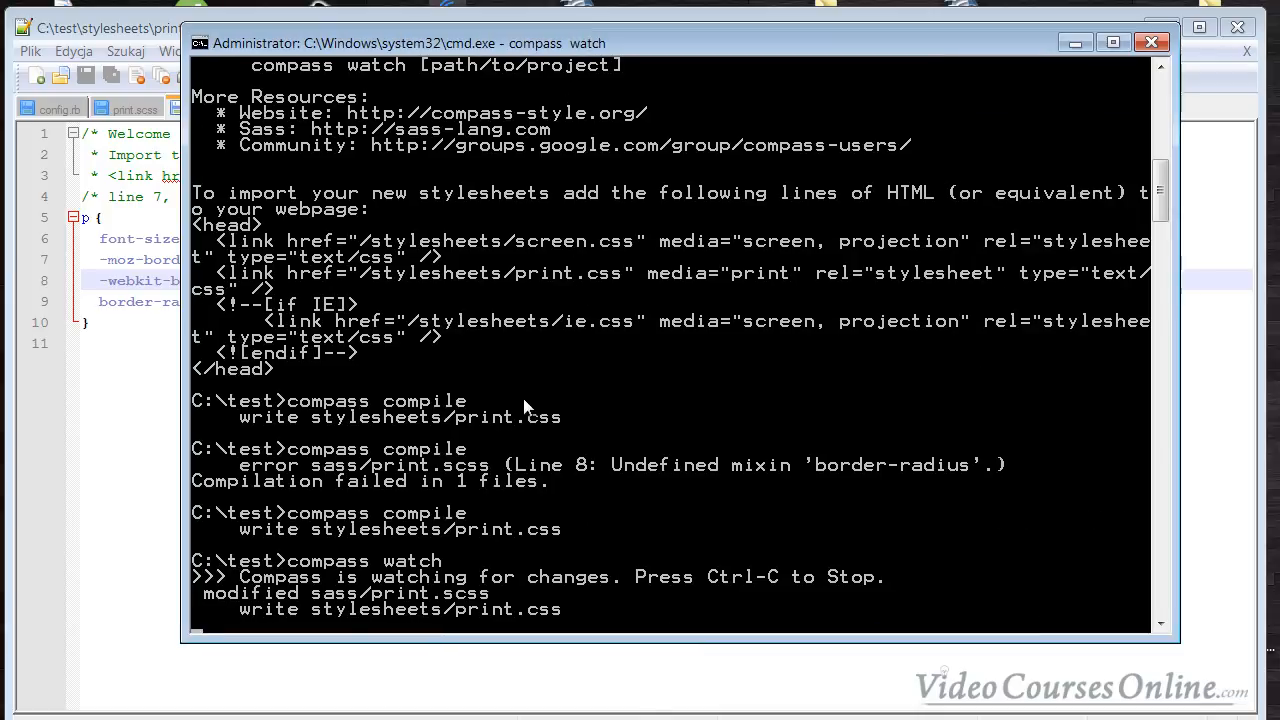
pyautogui.moveTo(752, 588)
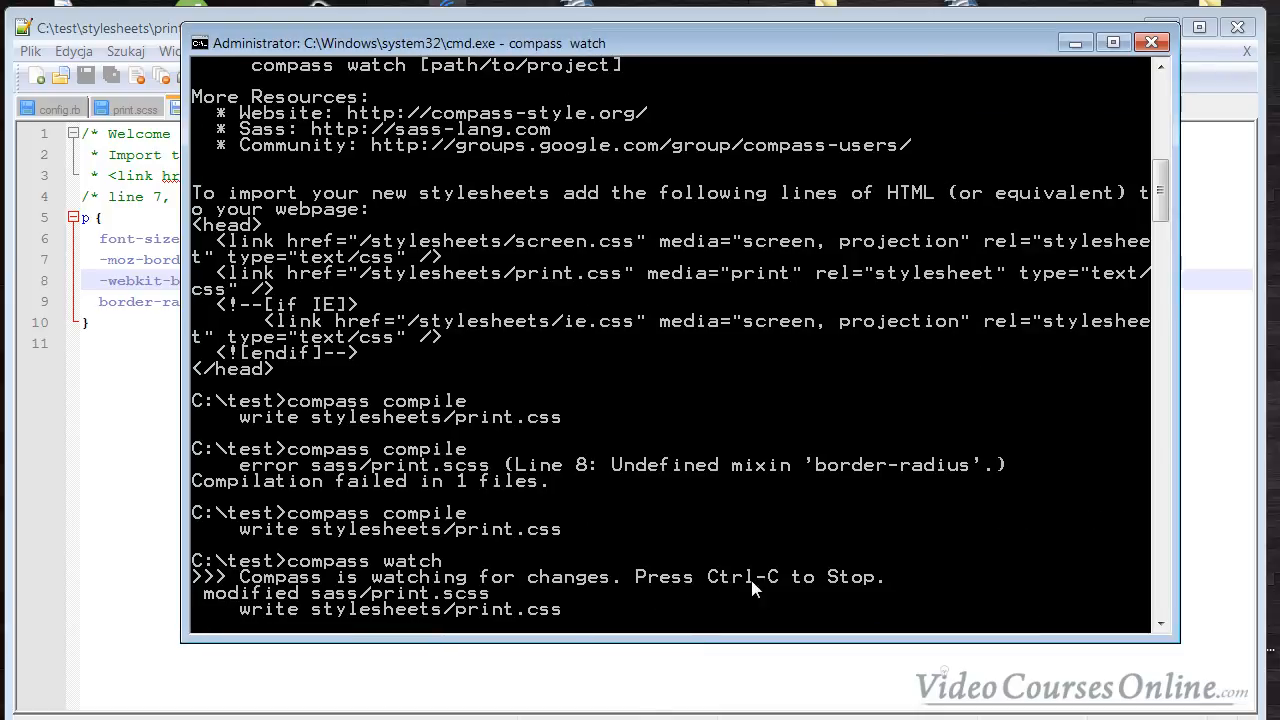
# - Stop Compass watch with Ctrl+C, confirm terminating the batch job, returning to C:\test
pyautogui.press('ctrl+c')
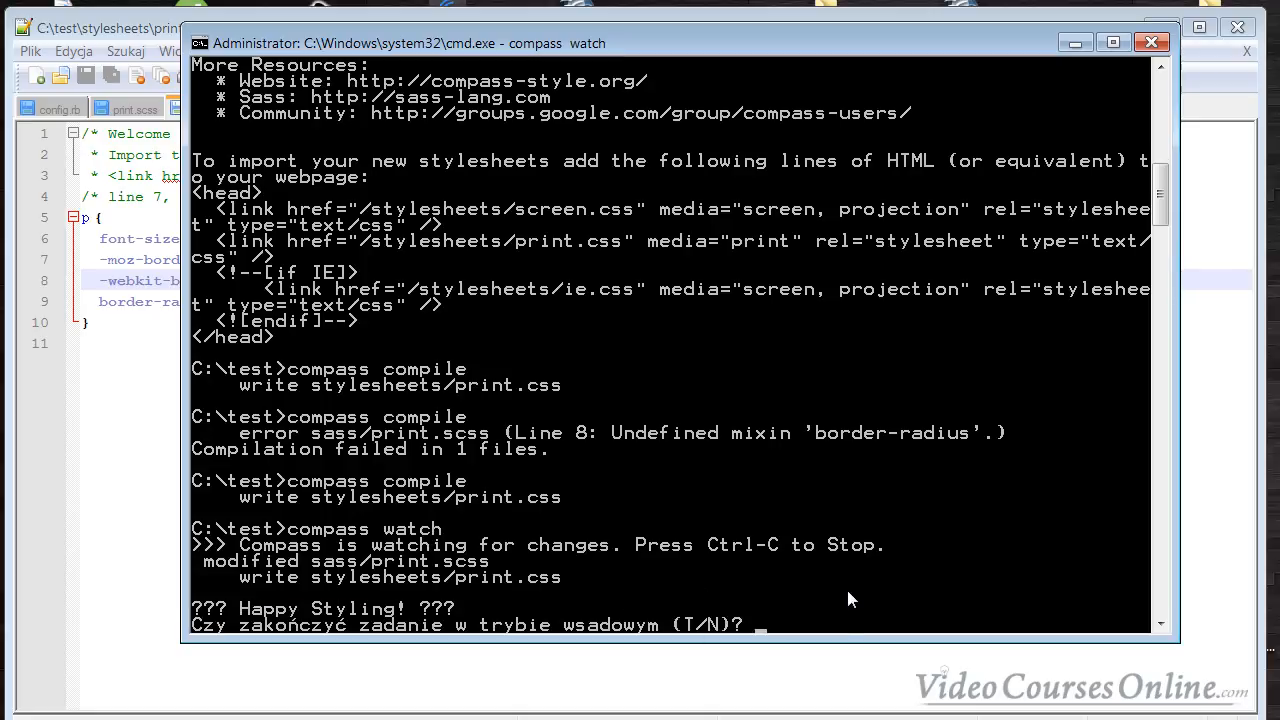
pyautogui.write('t')
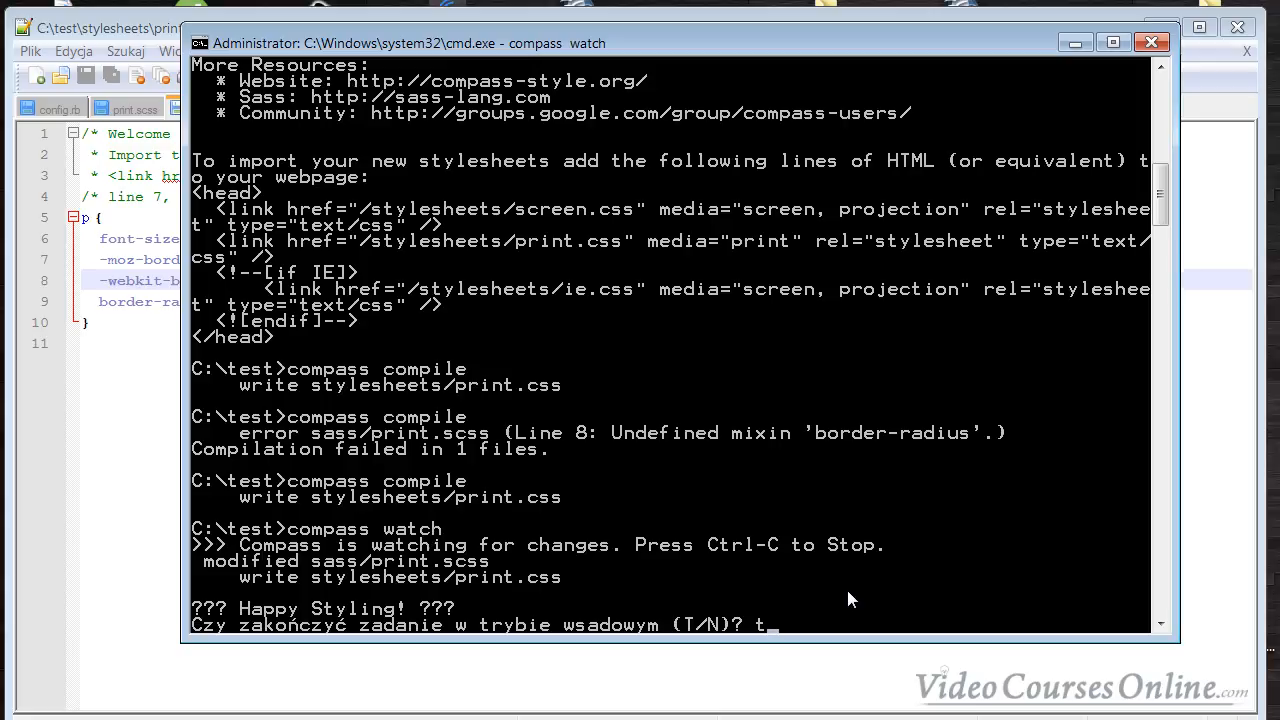
pyautogui.press('Enter')
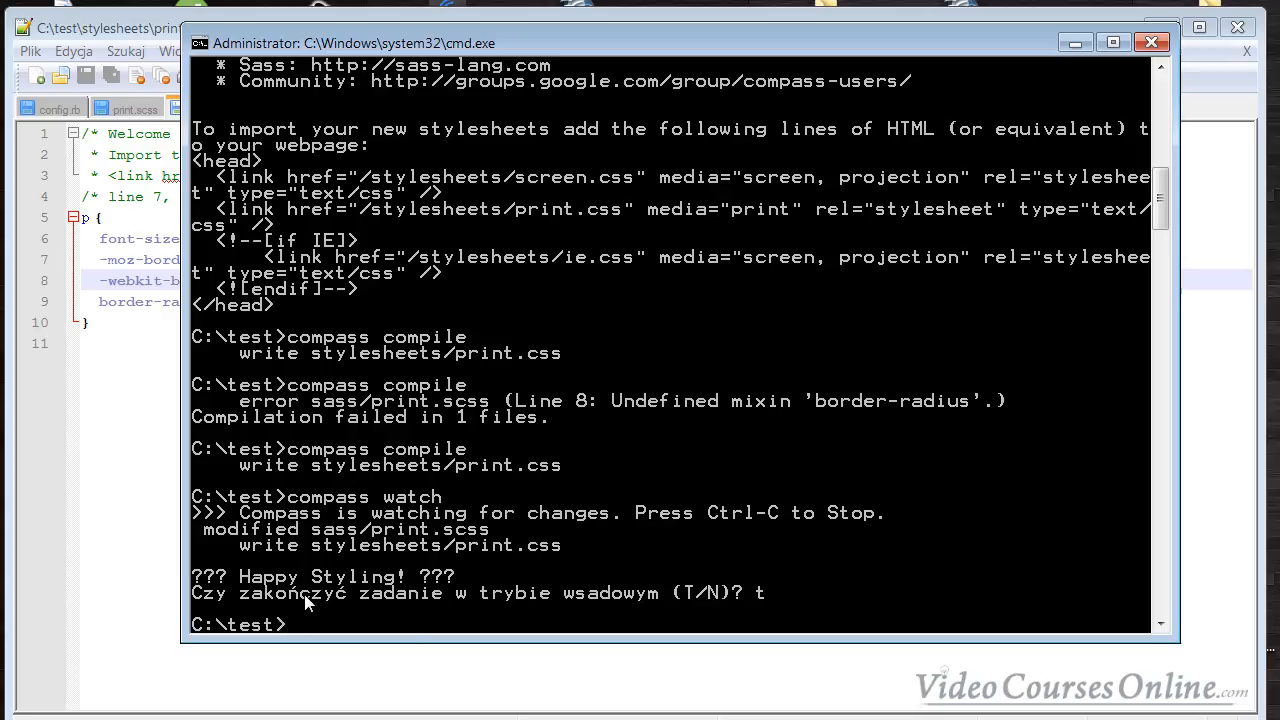
pyautogui.moveTo(524, 580)
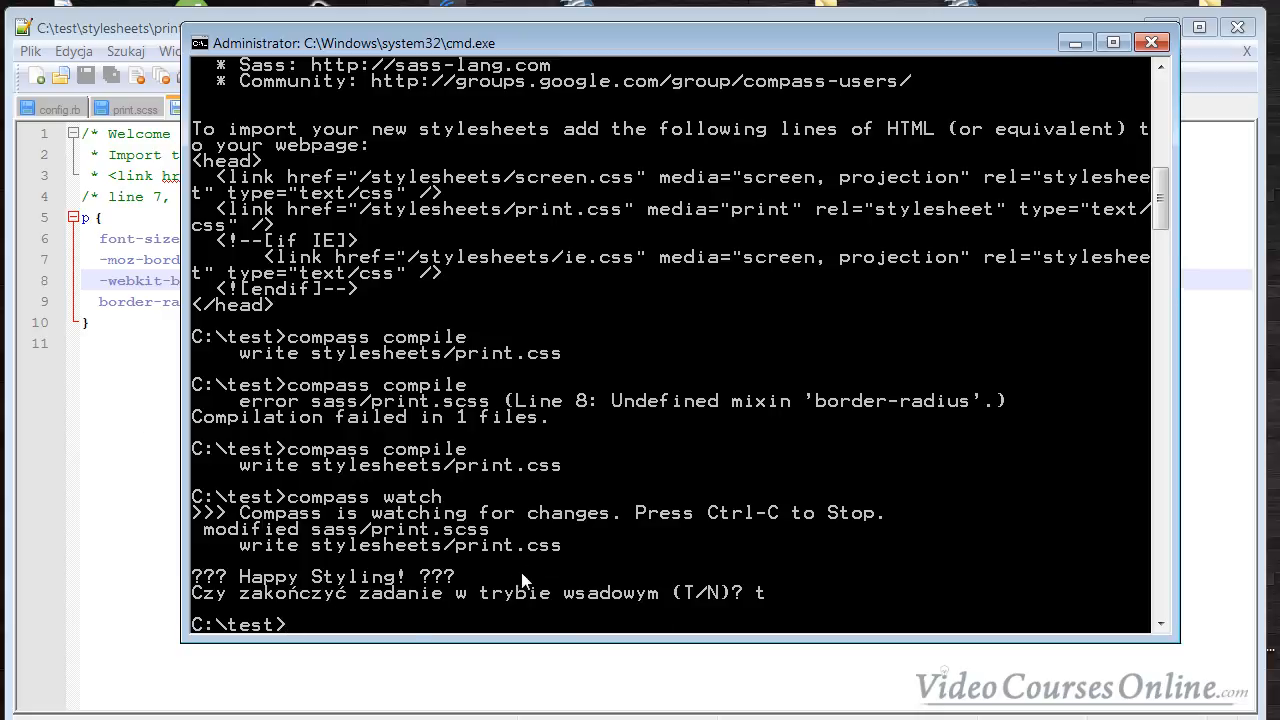
pyautogui.moveTo(464, 540)
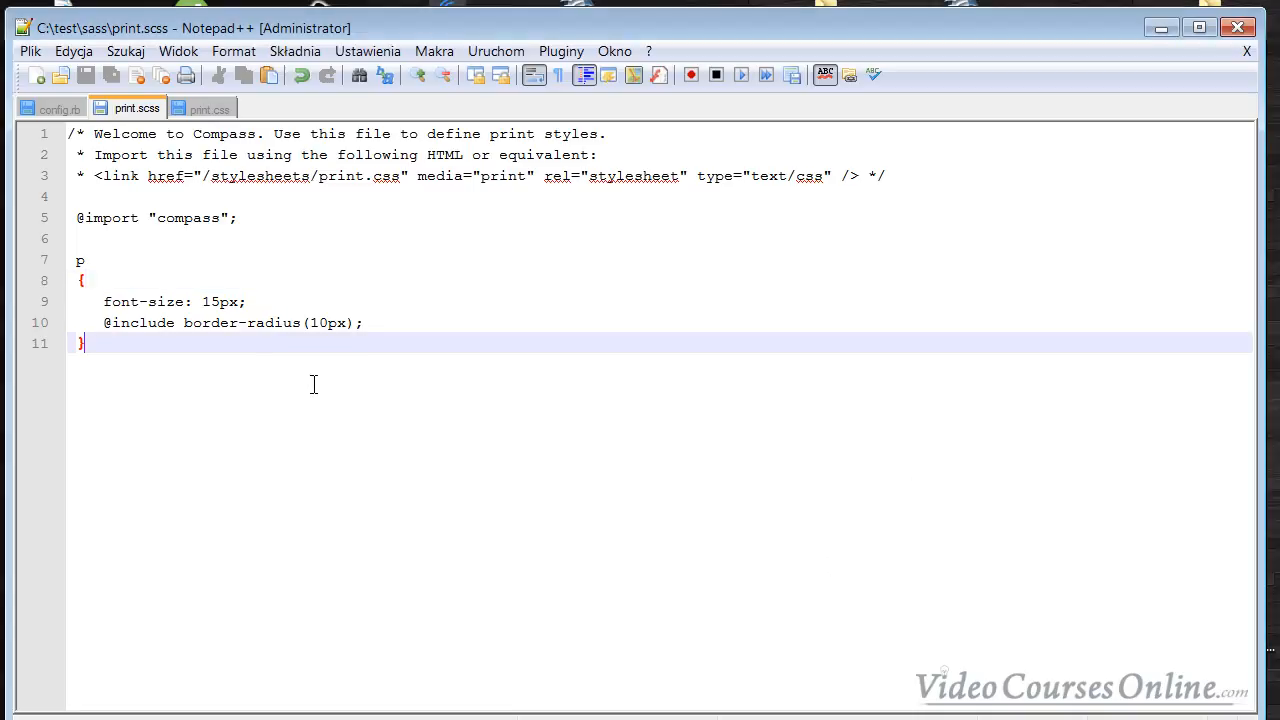
pyautogui.moveTo(258, 336)
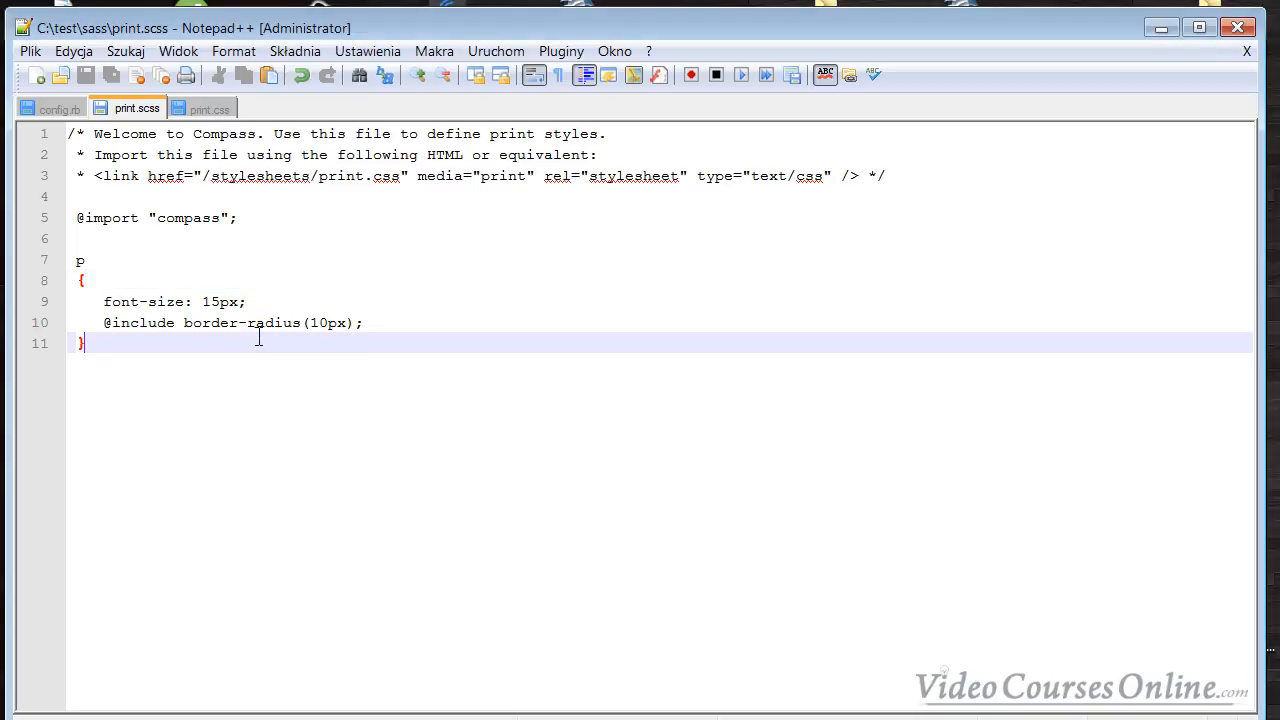